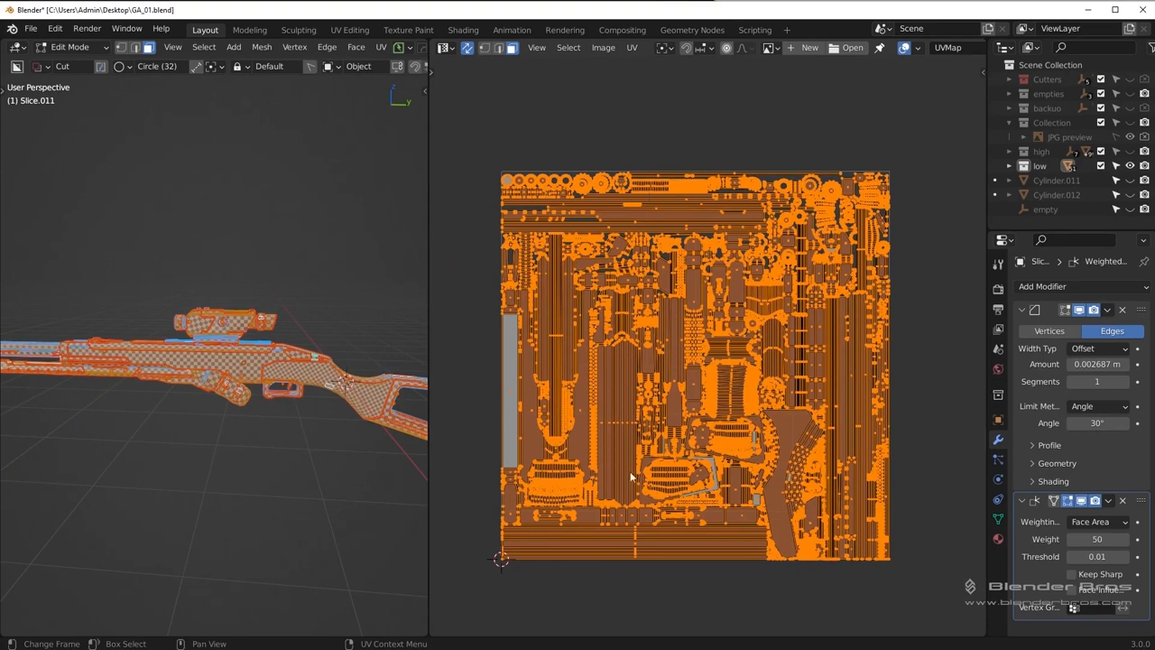
{"action": "mouse_move", "coordinate": [770, 183]}
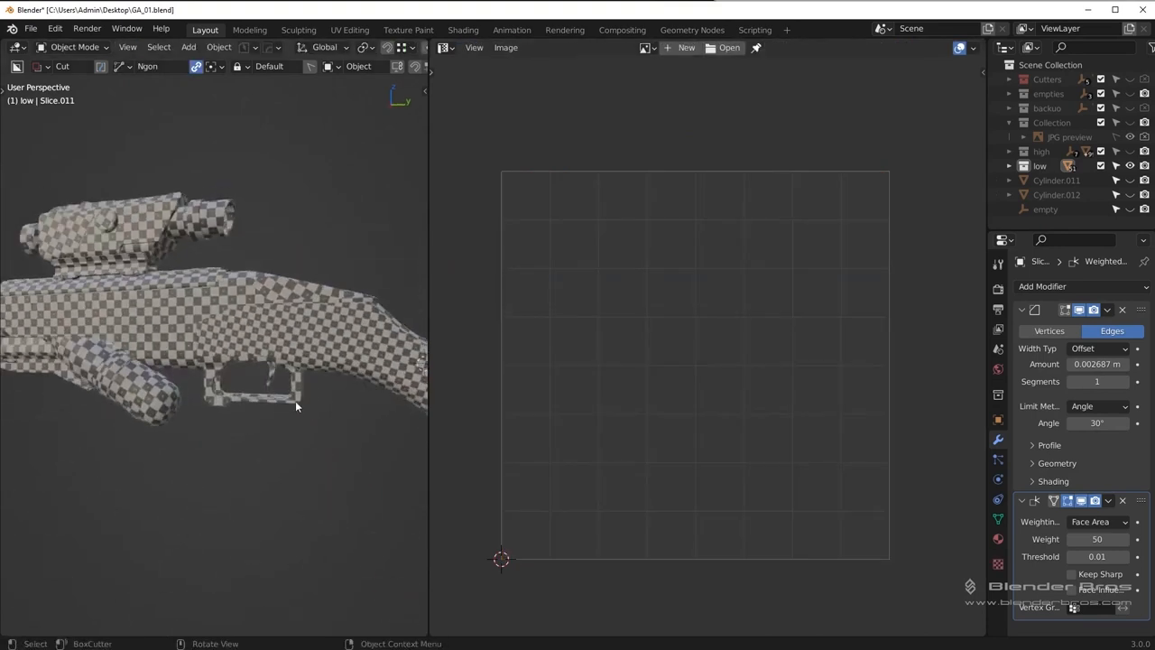
Step: Isolate the Box.002 rifle stock and enter Edit Mode to display its UV islands
{"action": "left_click_drag", "start_coordinate": [296, 407], "coordinate": [223, 334]}
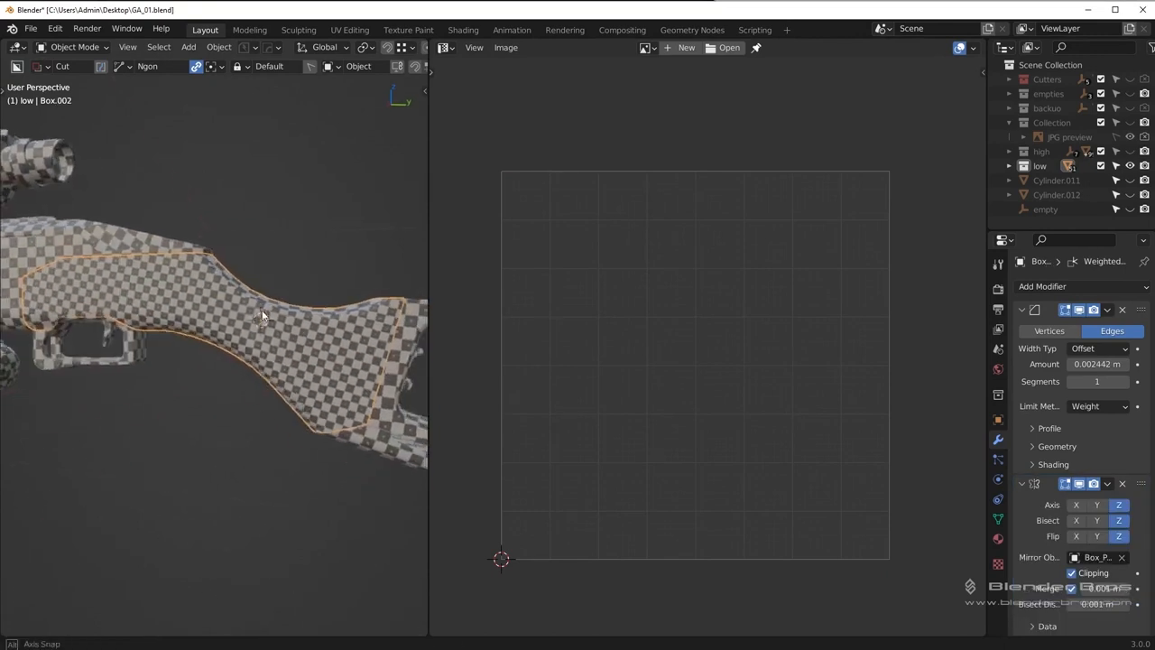
{"action": "key", "text": "Tab"}
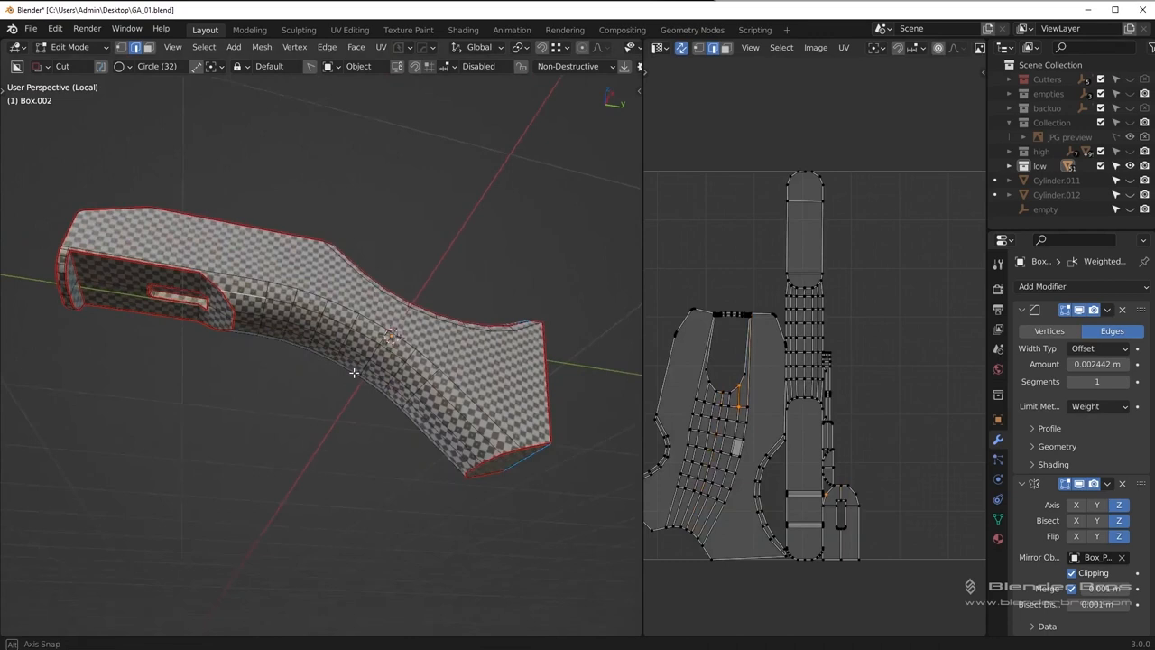
Step: Mark the stock's selected edge loop as a UV seam
{"action": "left_click", "coordinate": [496, 442]}
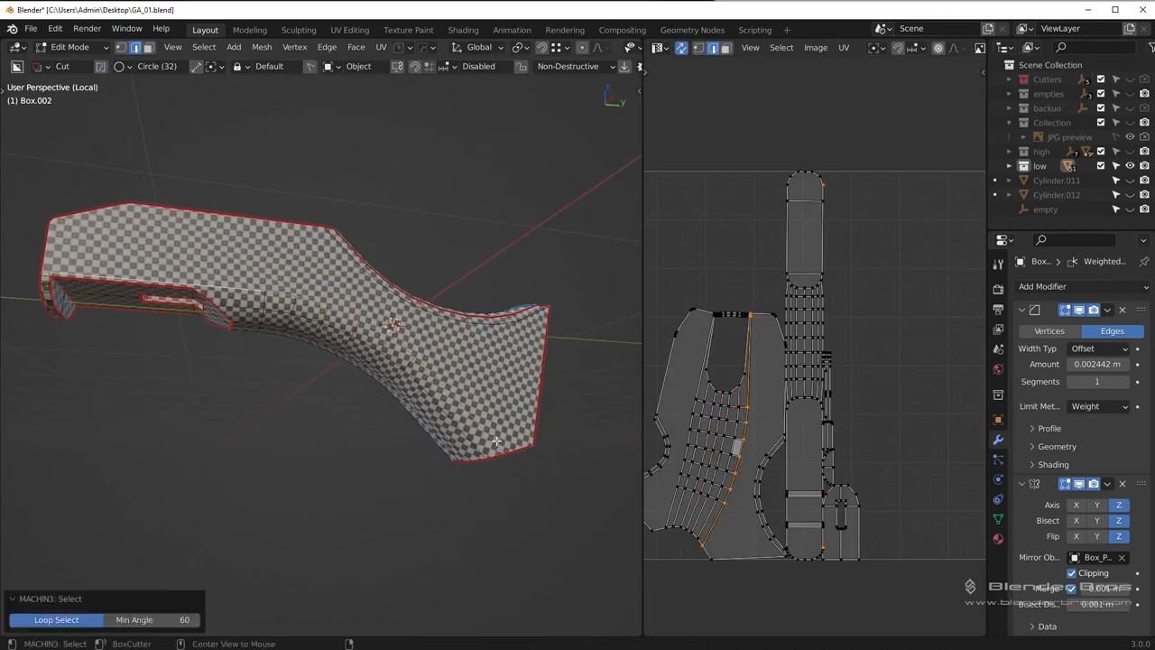
{"action": "left_click", "coordinate": [327, 47]}
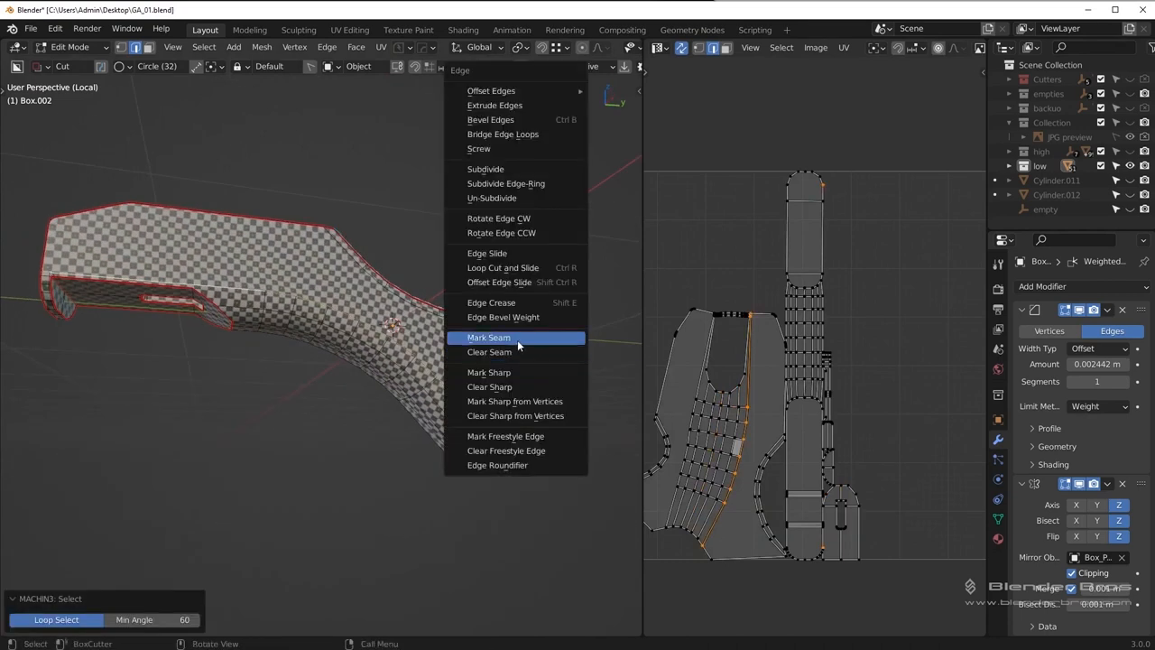
{"action": "left_click", "coordinate": [488, 337]}
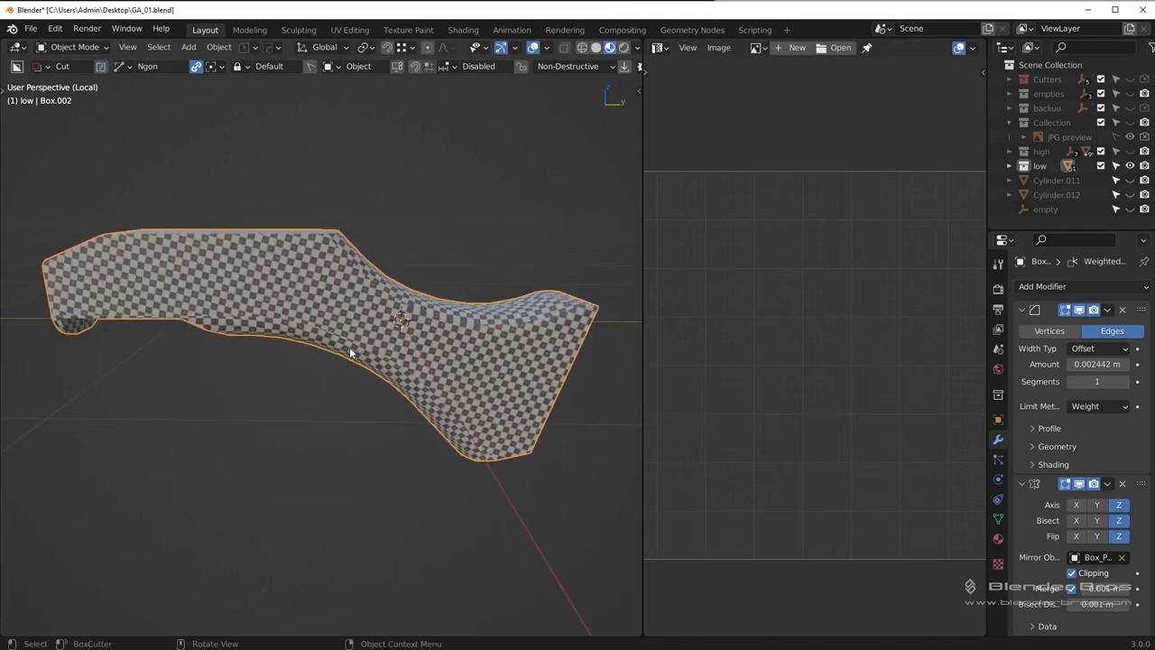
Step: Orbit around the stock and switch to editing the whole rifle's mesh for unwrapping
{"action": "key", "text": "Tab"}
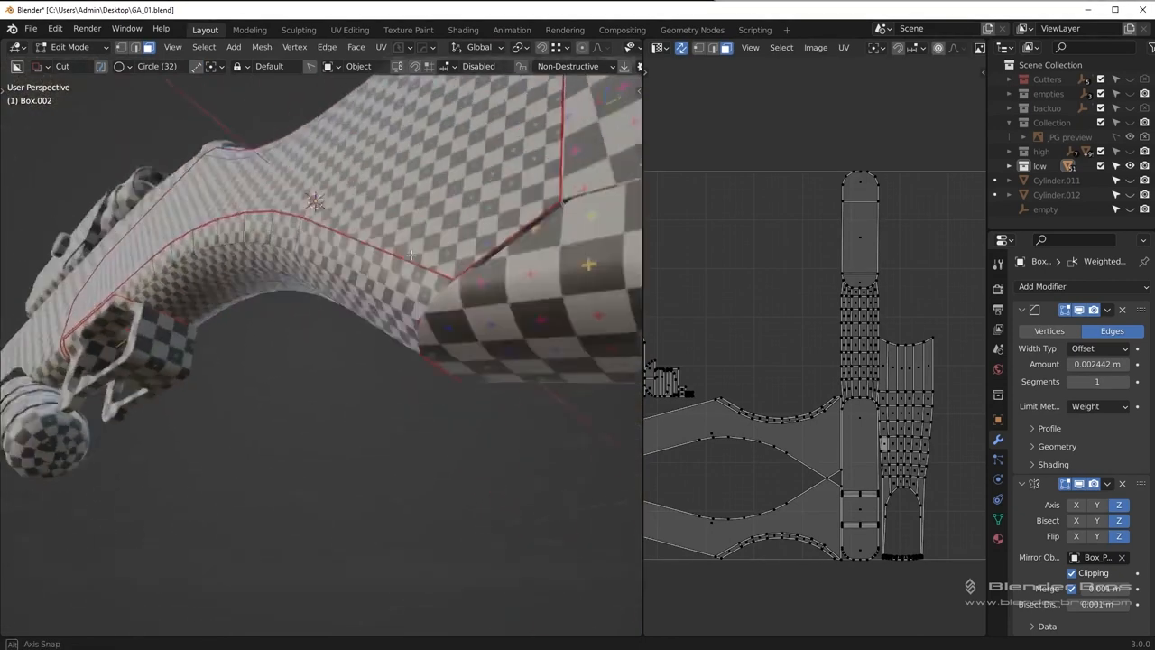
{"action": "left_click_drag", "start_coordinate": [411, 256], "coordinate": [388, 391]}
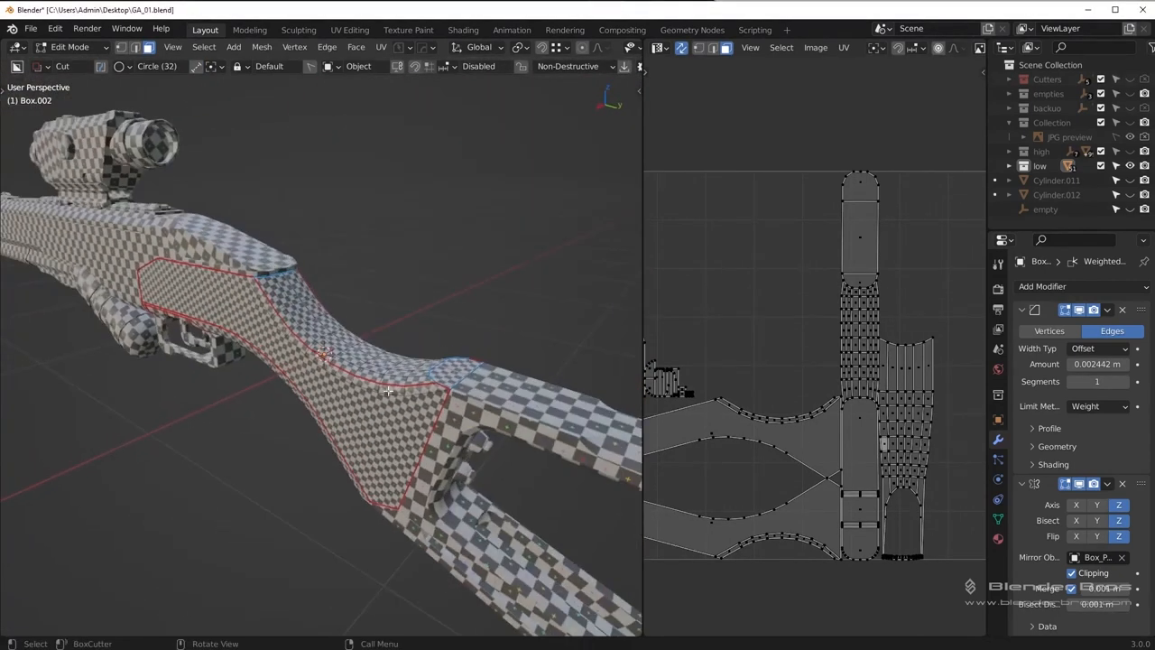
{"action": "key", "text": "Tab"}
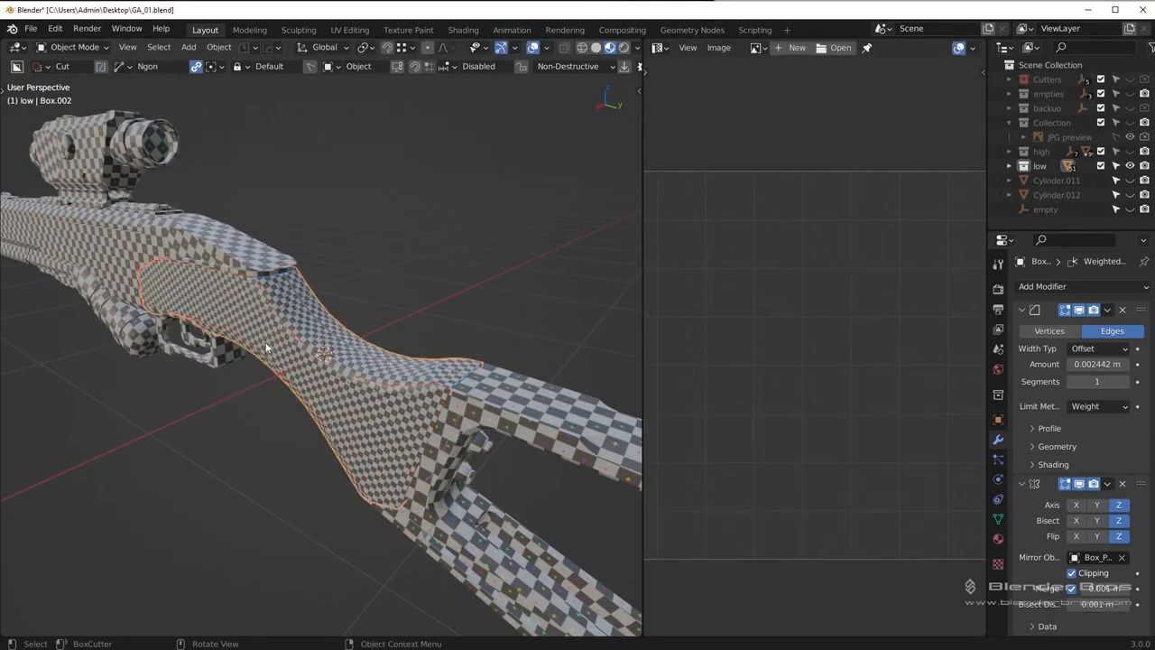
{"action": "key", "text": "Tab"}
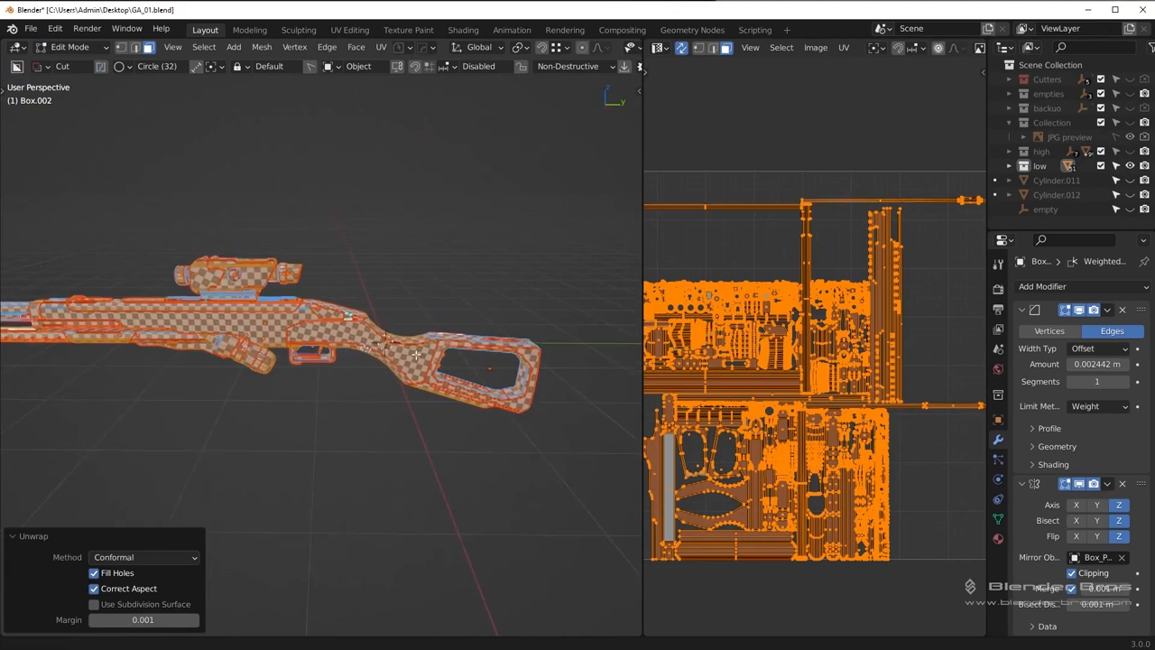
Step: Pack the rifle's UV islands using UVPackmaster2's Pack command
{"action": "left_click", "coordinate": [979, 180]}
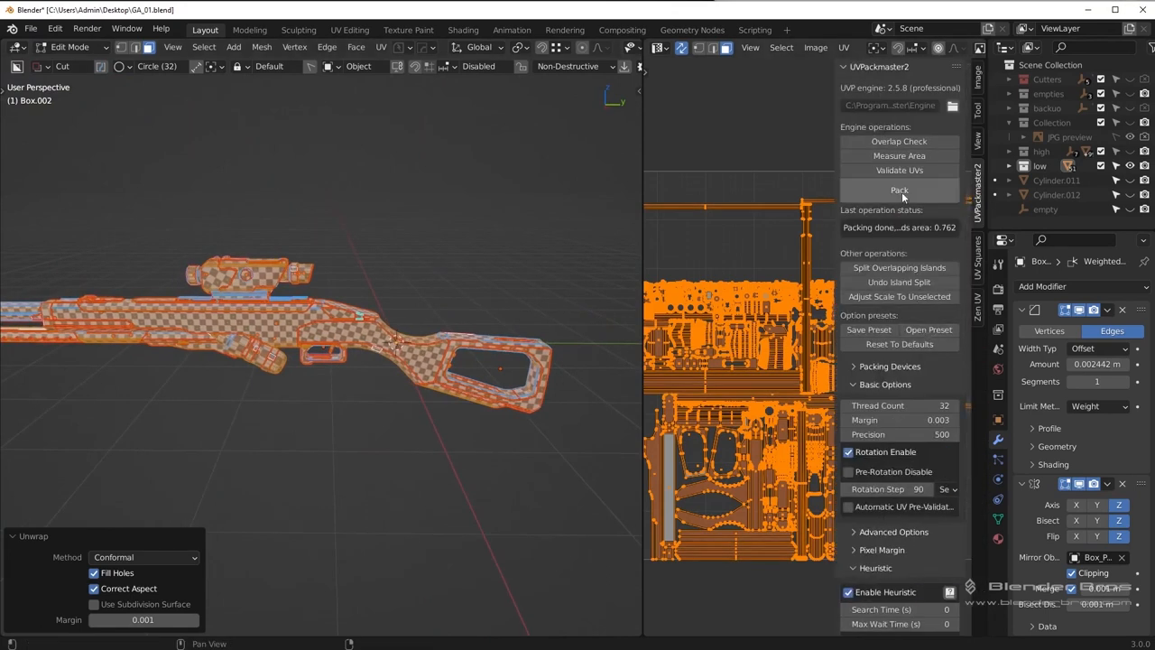
{"action": "left_click", "coordinate": [899, 190]}
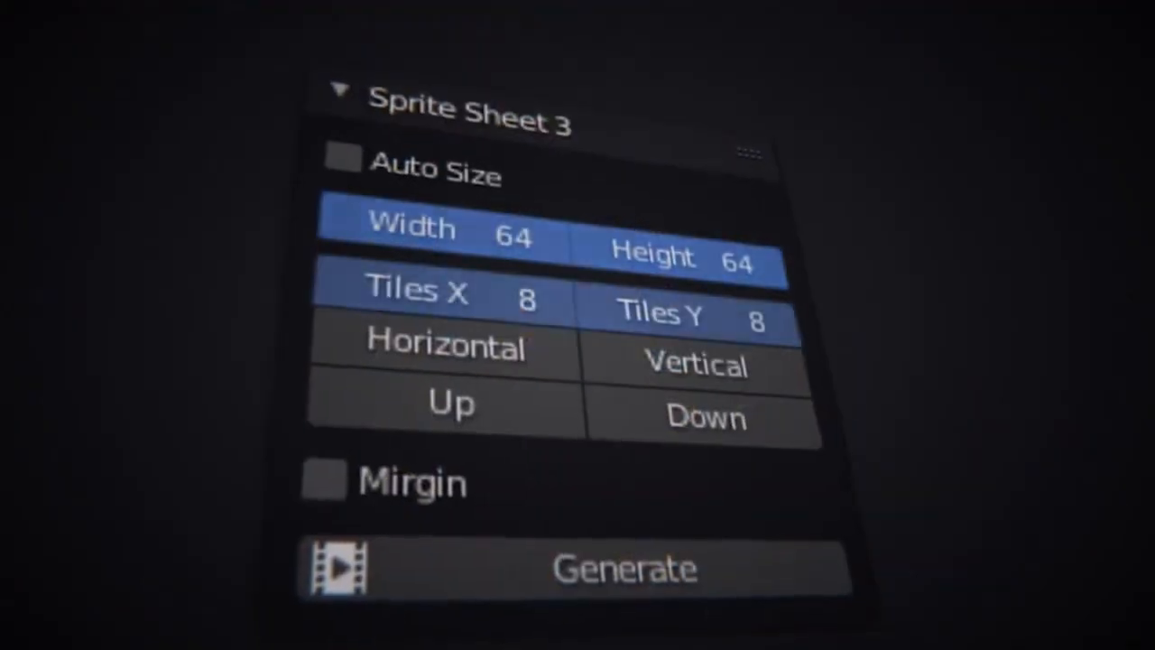
Step: Add the turtle frames as an image strip and generate a sprite sheet with Margin off
{"action": "left_click", "coordinate": [445, 350]}
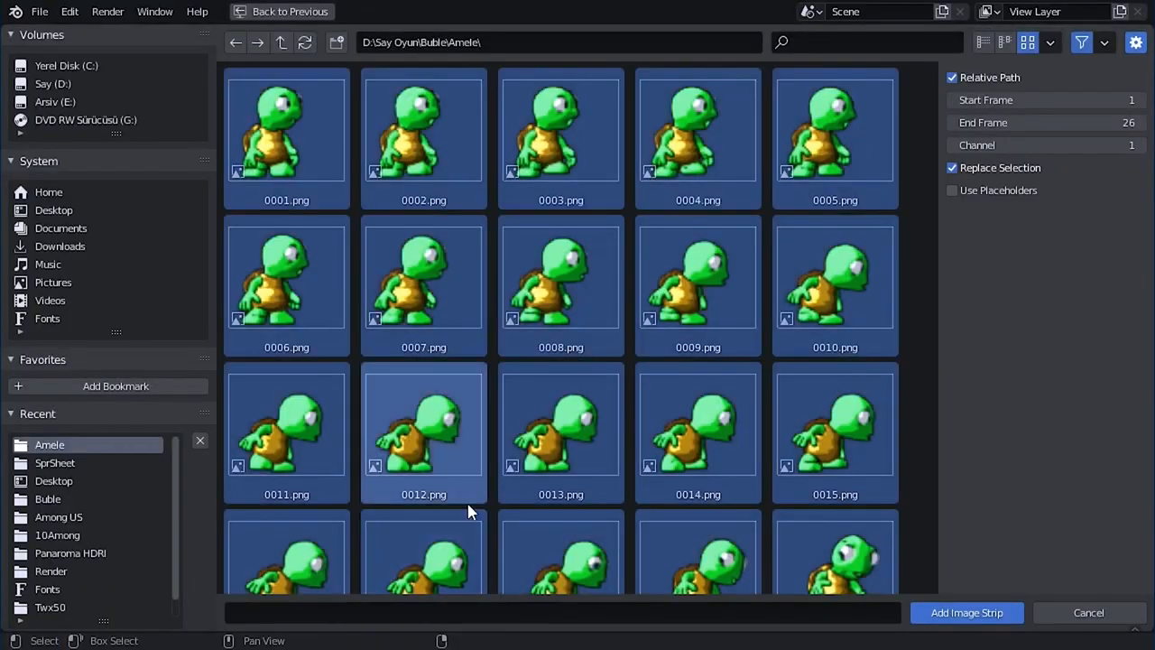
{"action": "left_click", "coordinate": [967, 611]}
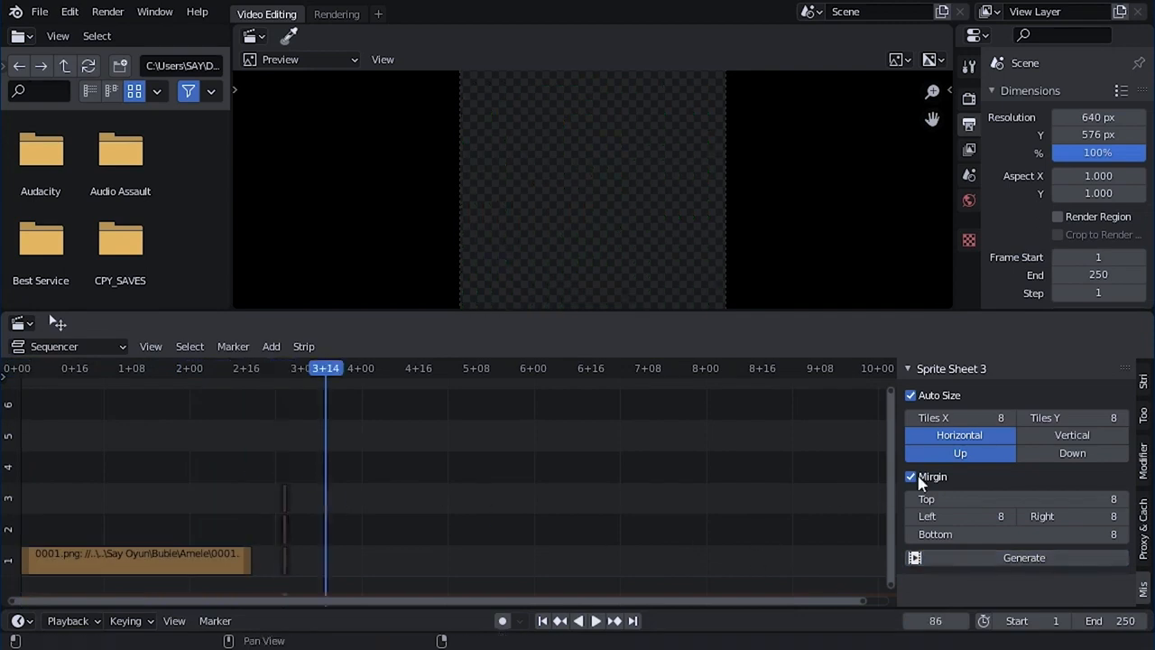
{"action": "left_click", "coordinate": [910, 477]}
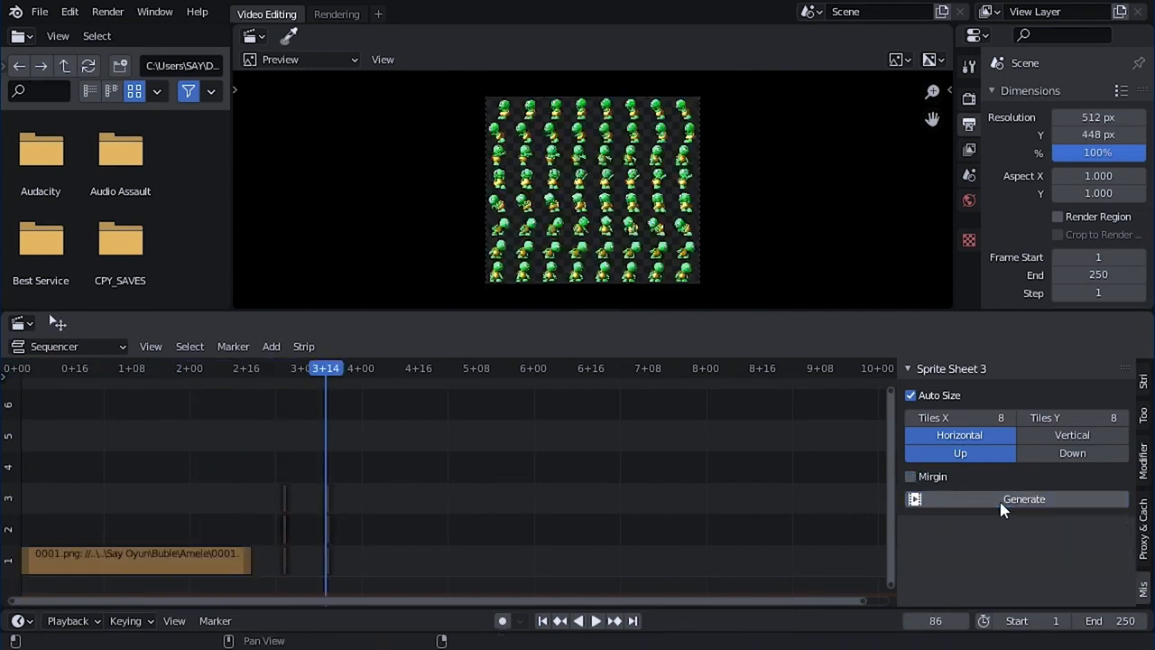
{"action": "left_click", "coordinate": [1072, 434]}
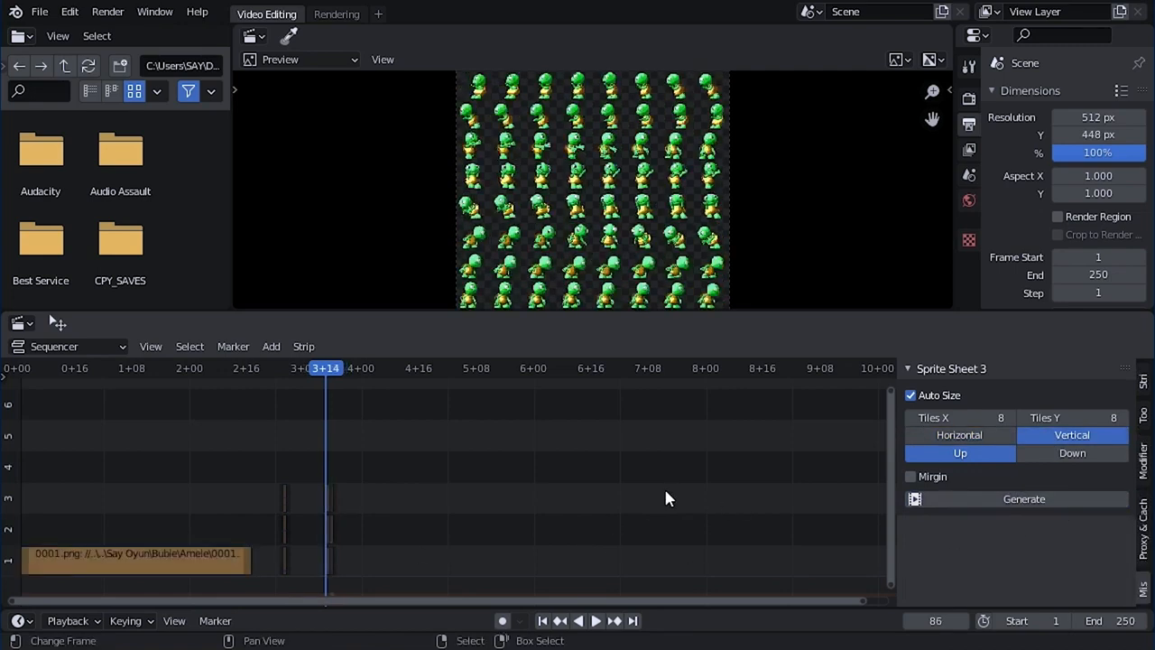
{"action": "left_click", "coordinate": [477, 28]}
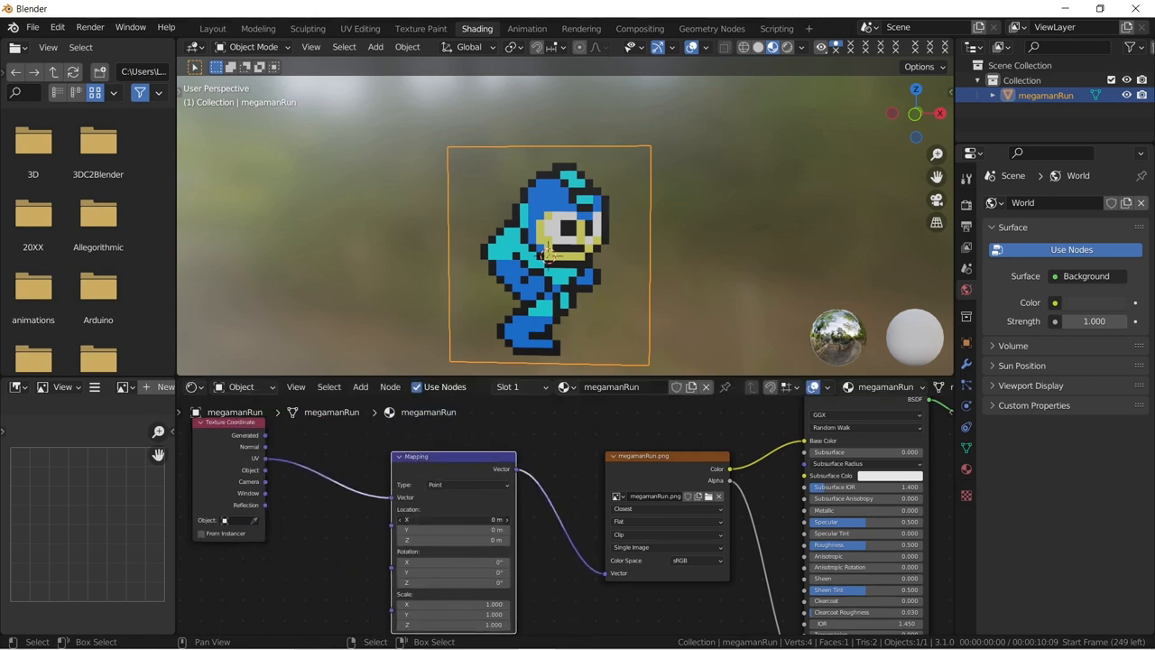
Step: Move the megamanRun plane's UVs onto the leftmost running frame in UV Editing
{"action": "left_click", "coordinate": [361, 28]}
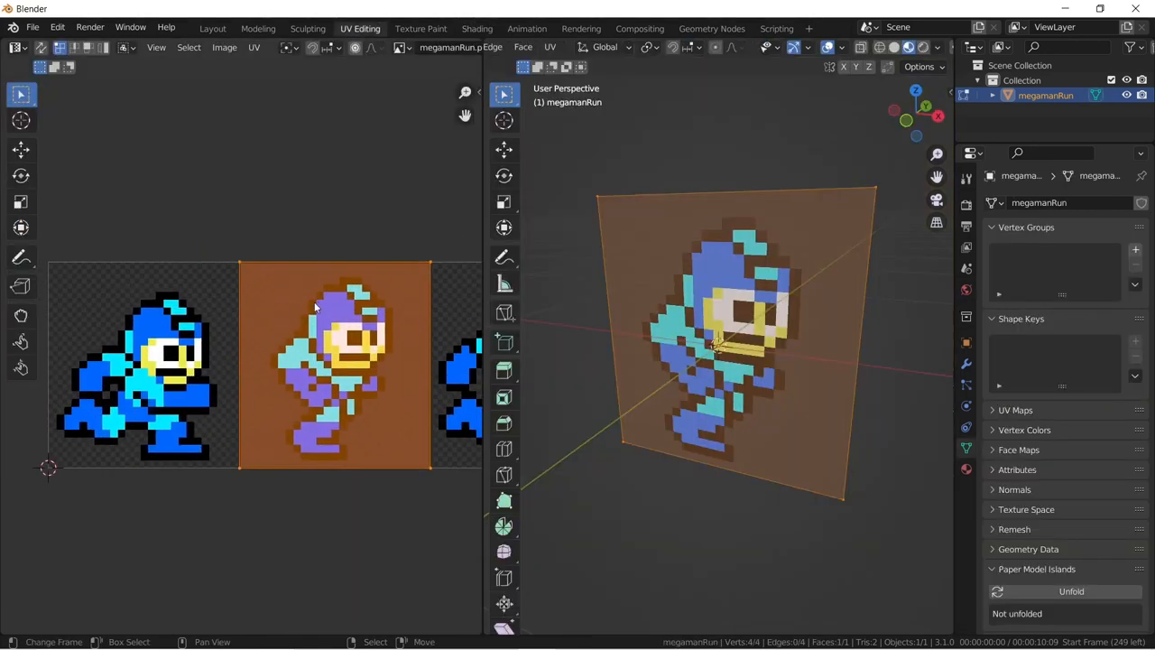
{"action": "left_click_drag", "start_coordinate": [334, 365], "coordinate": [180, 365]}
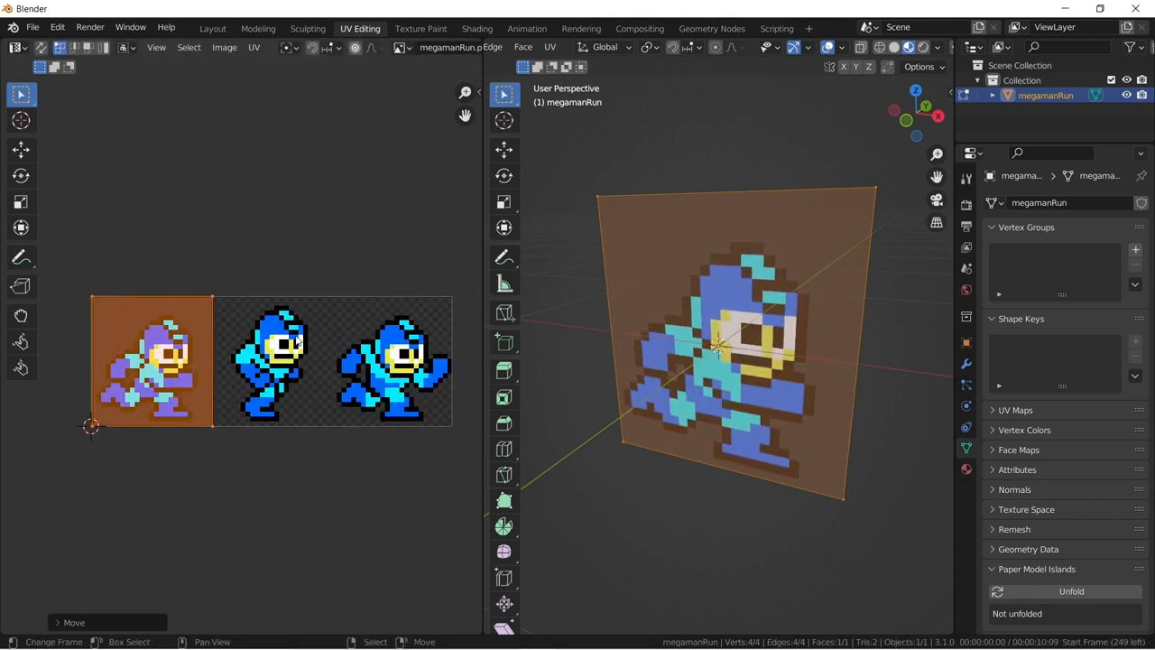
{"action": "left_click", "coordinate": [477, 28]}
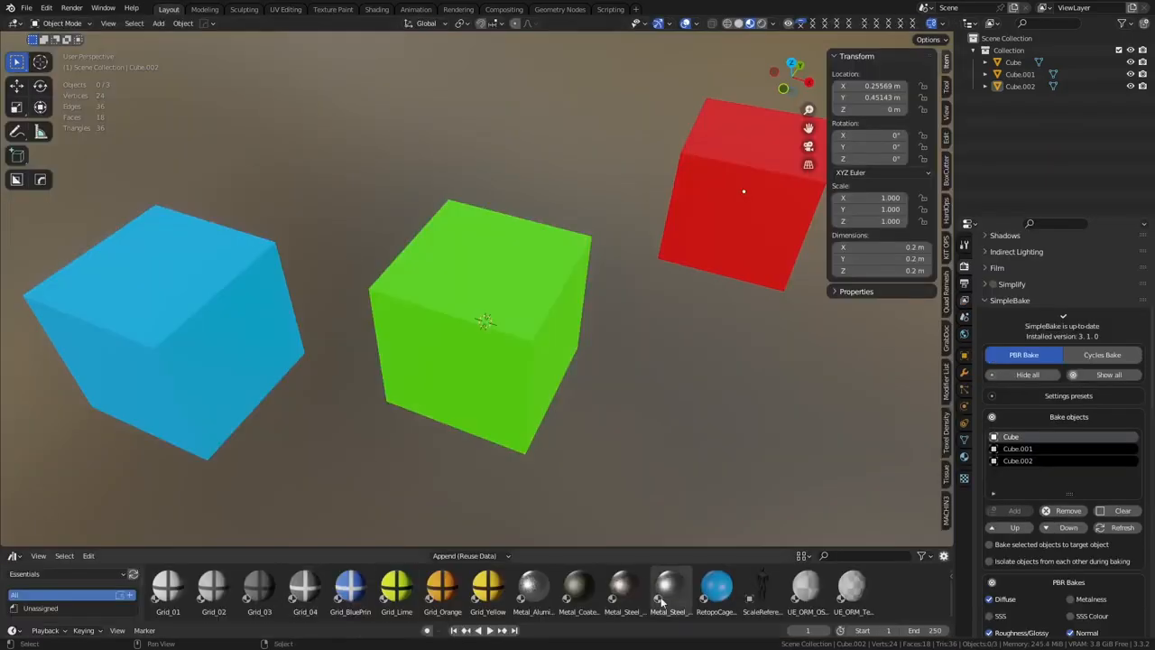
Step: Give the blue and green cubes textured materials and the red cube Metal_Steel
{"action": "left_click", "coordinate": [578, 588]}
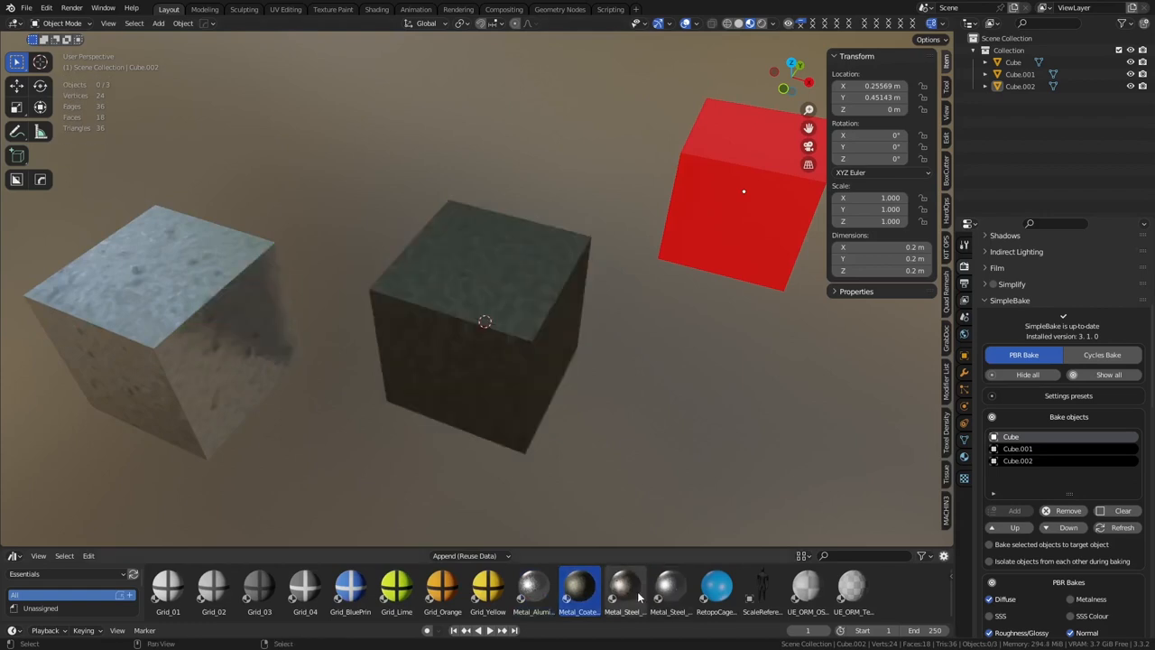
{"action": "left_click", "coordinate": [624, 590]}
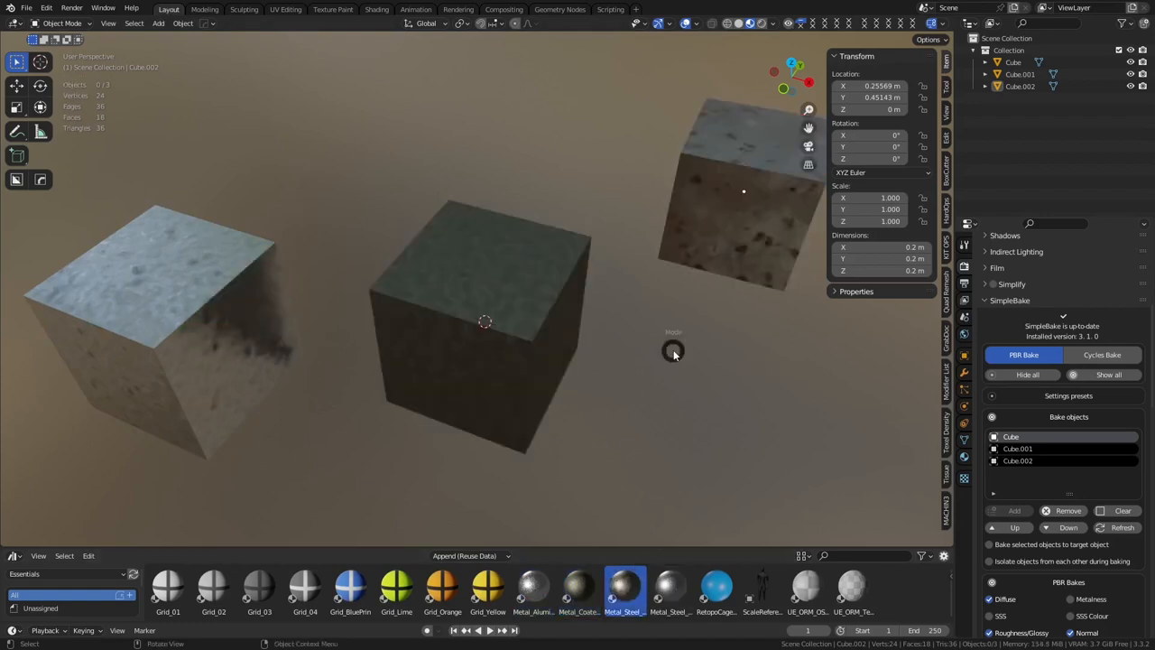
{"action": "mouse_move", "coordinate": [417, 128]}
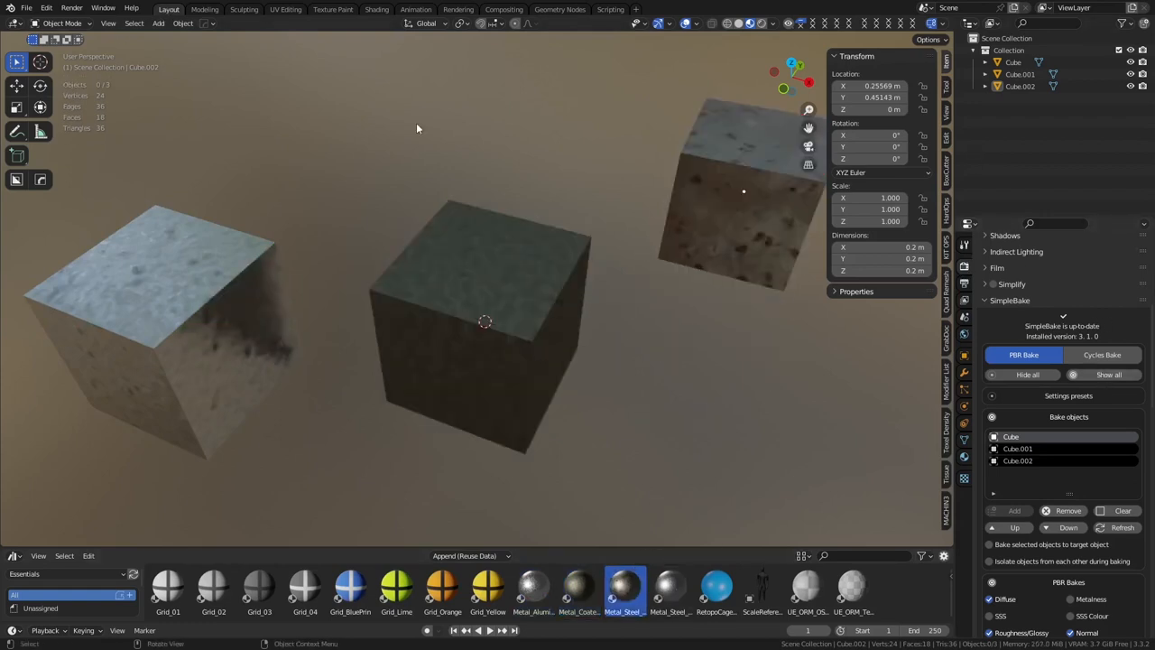
{"action": "left_click", "coordinate": [285, 9]}
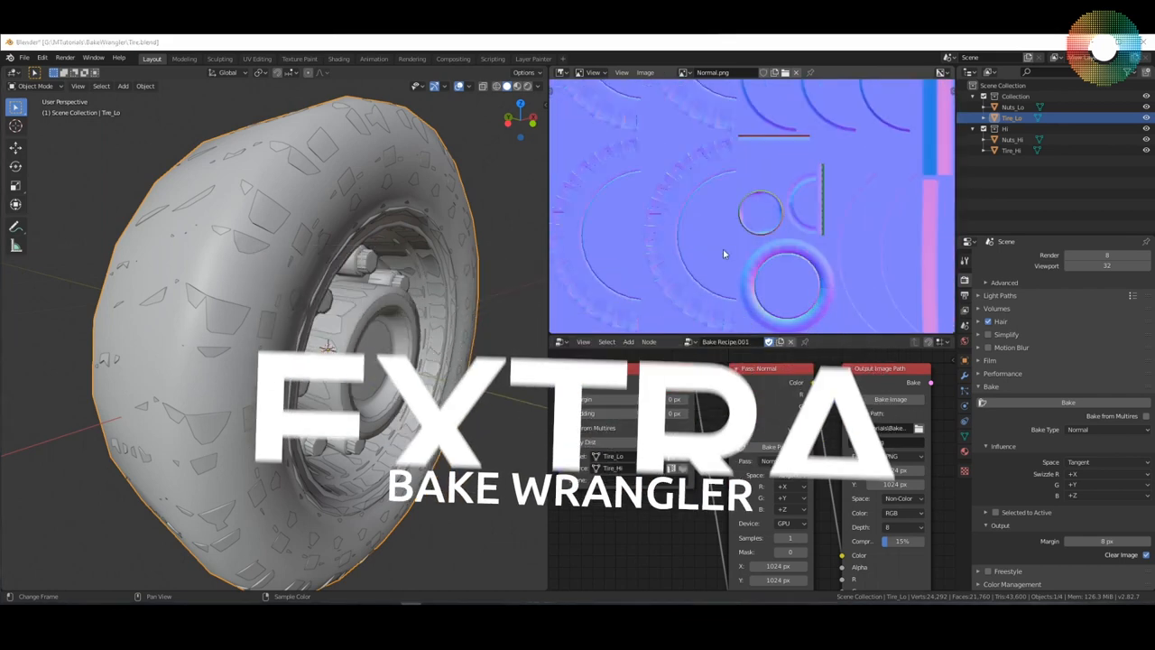
Step: View the tire in Shading with baked Normal.png wired through a Normal Map node
{"action": "left_click", "coordinate": [339, 59]}
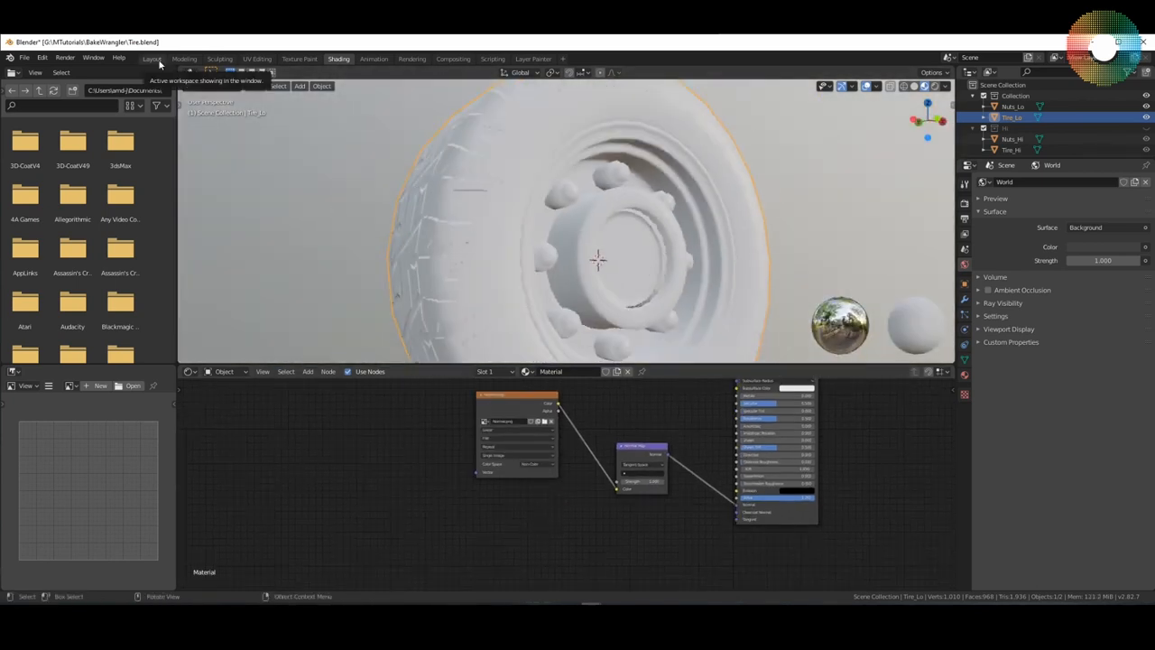
{"action": "left_click", "coordinate": [151, 59]}
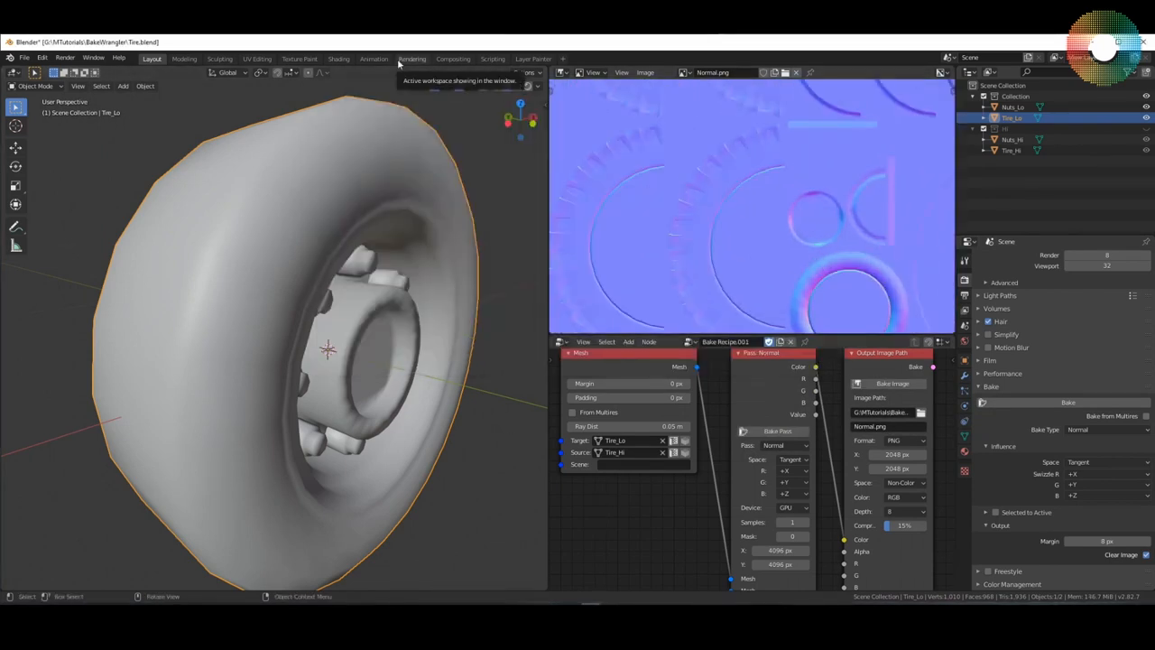
{"action": "left_click", "coordinate": [339, 58]}
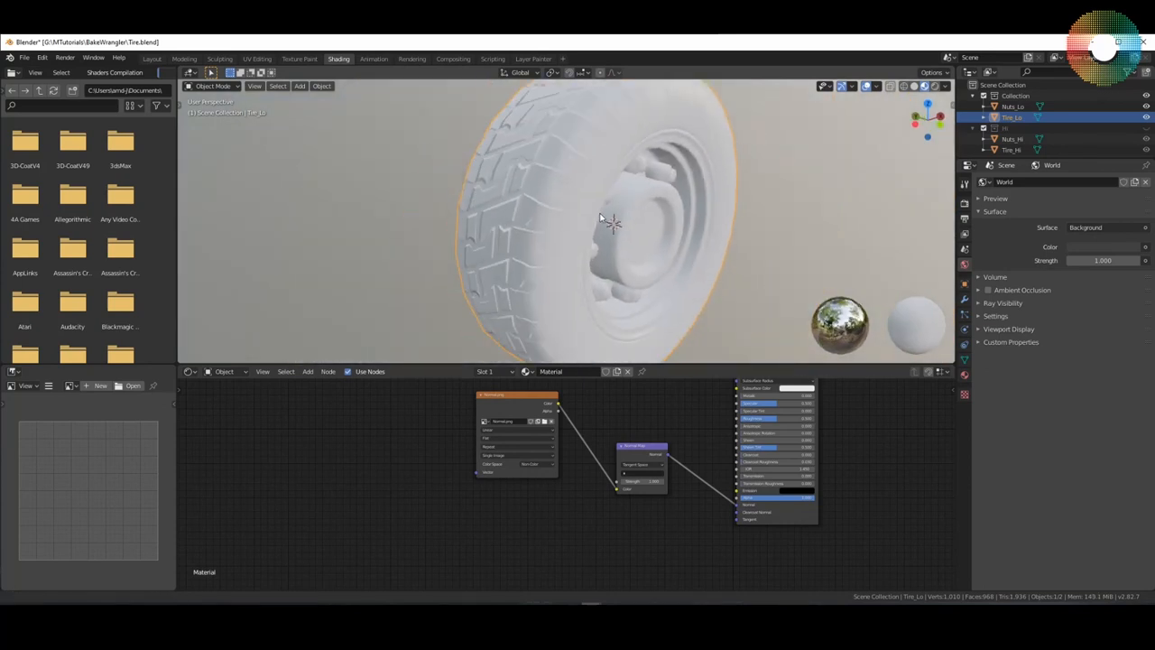
{"action": "left_click_drag", "start_coordinate": [609, 217], "coordinate": [700, 307]}
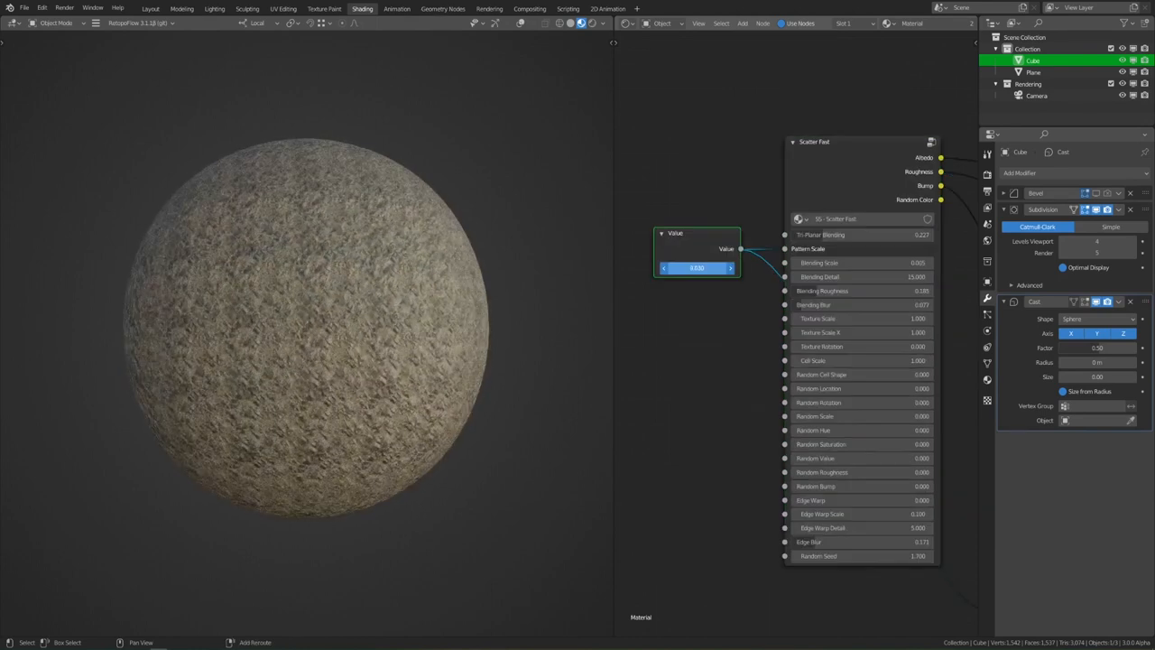
Step: Set the pattern Value to 11.970 and randomize cell shape, location and rotation
{"action": "left_click_drag", "start_coordinate": [697, 267], "coordinate": [812, 267]}
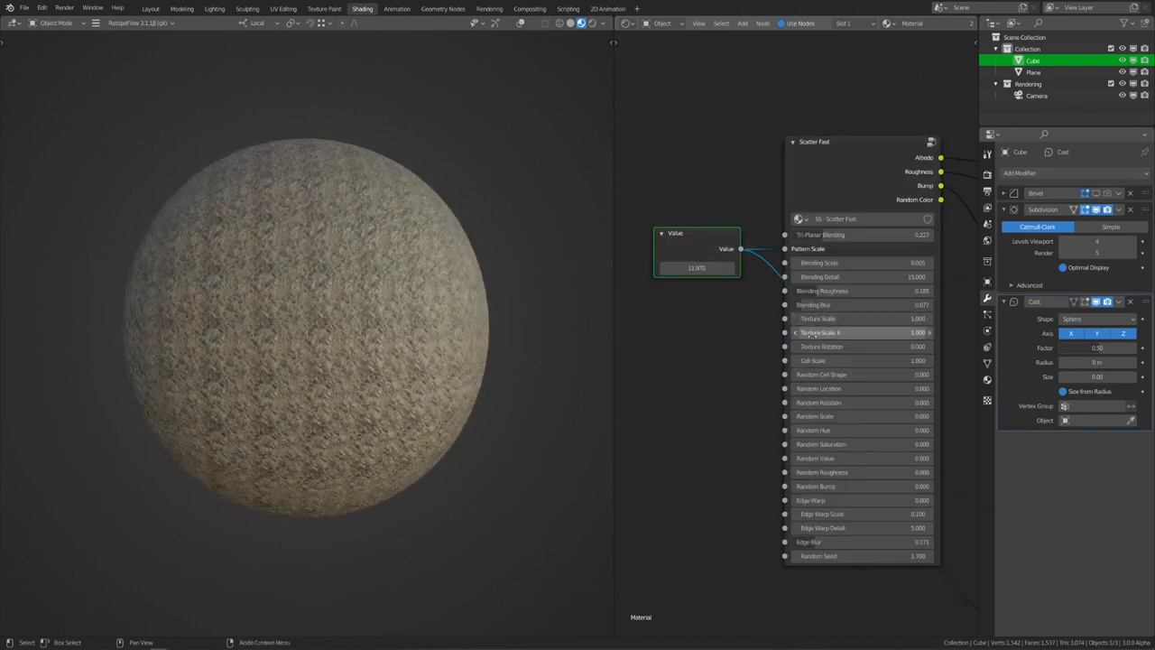
{"action": "left_click", "coordinate": [857, 403]}
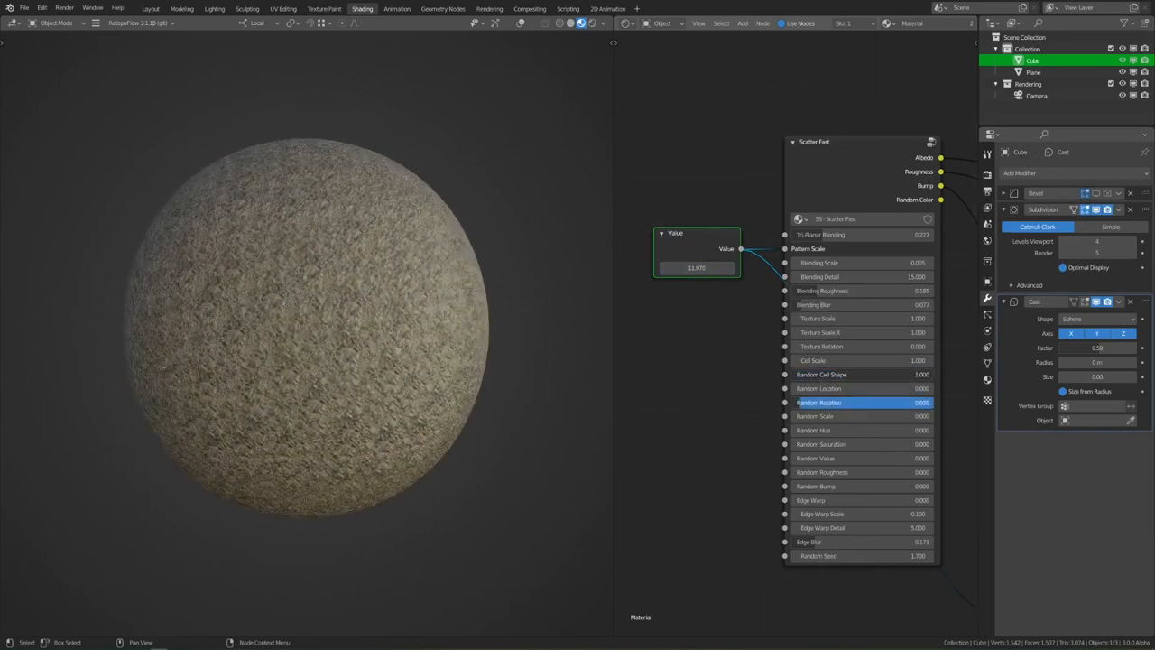
{"action": "left_click", "coordinate": [862, 388]}
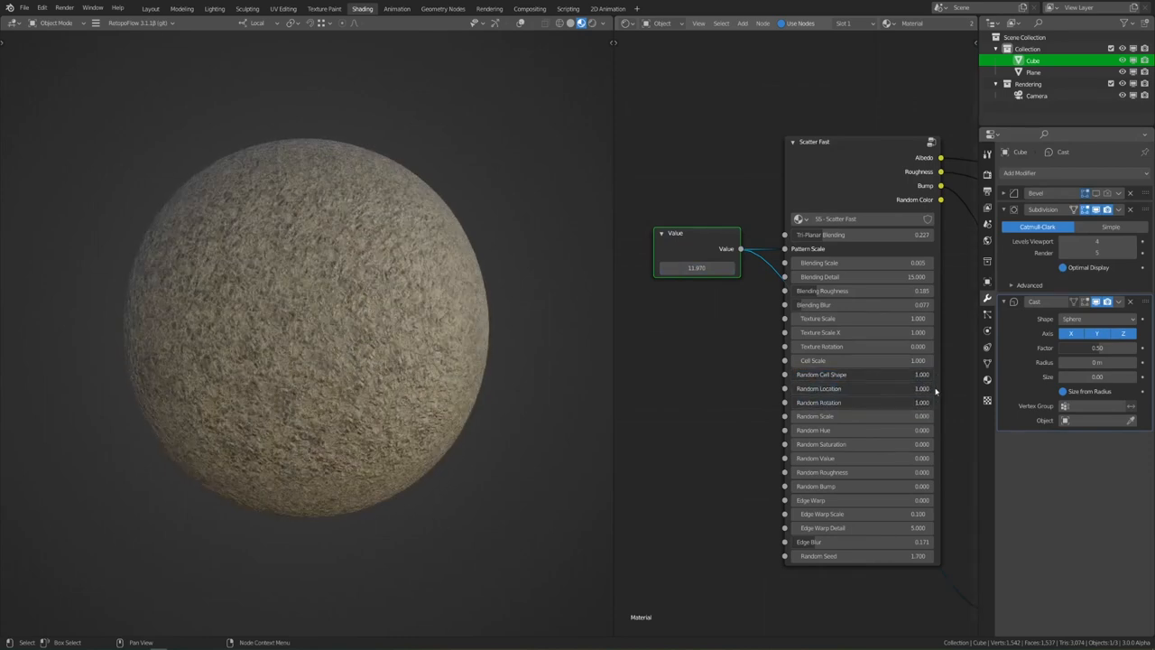
{"action": "left_click_drag", "start_coordinate": [830, 457], "coordinate": [871, 457]}
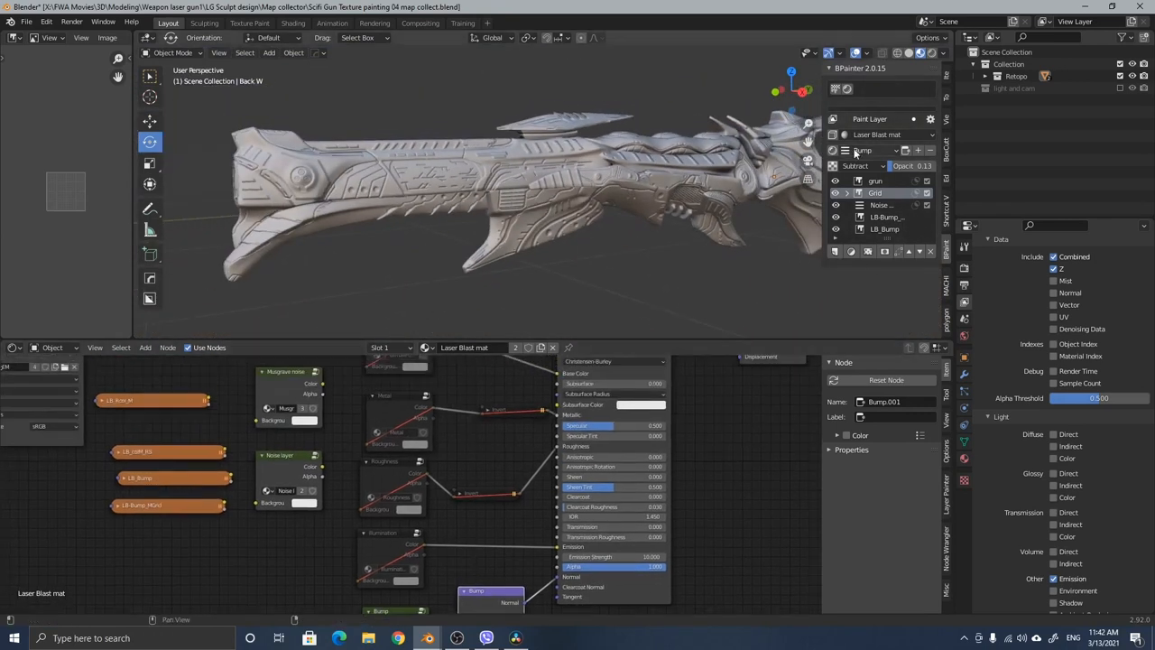
Step: Show the Laser Blast mat's BPainter paint layer stack for the Bump channel
{"action": "left_click", "coordinate": [866, 149]}
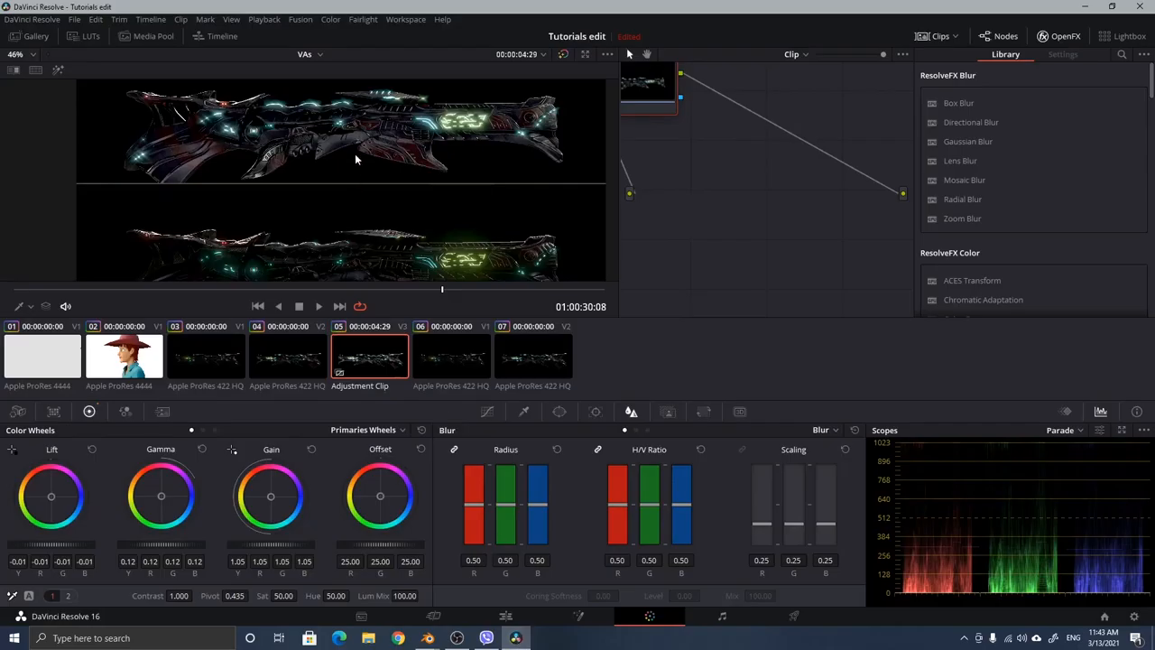
{"action": "mouse_move", "coordinate": [495, 194]}
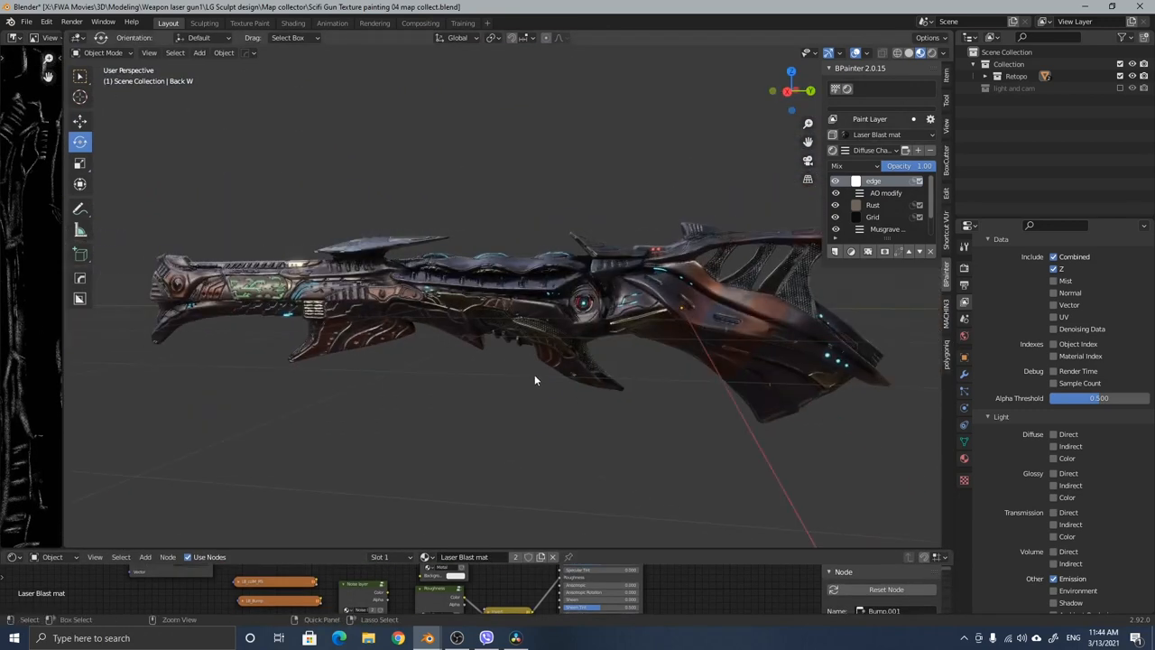
Step: Zoom to the gun's side and recolour its paint layers with the colour picker
{"action": "left_click_drag", "start_coordinate": [535, 380], "coordinate": [575, 368]}
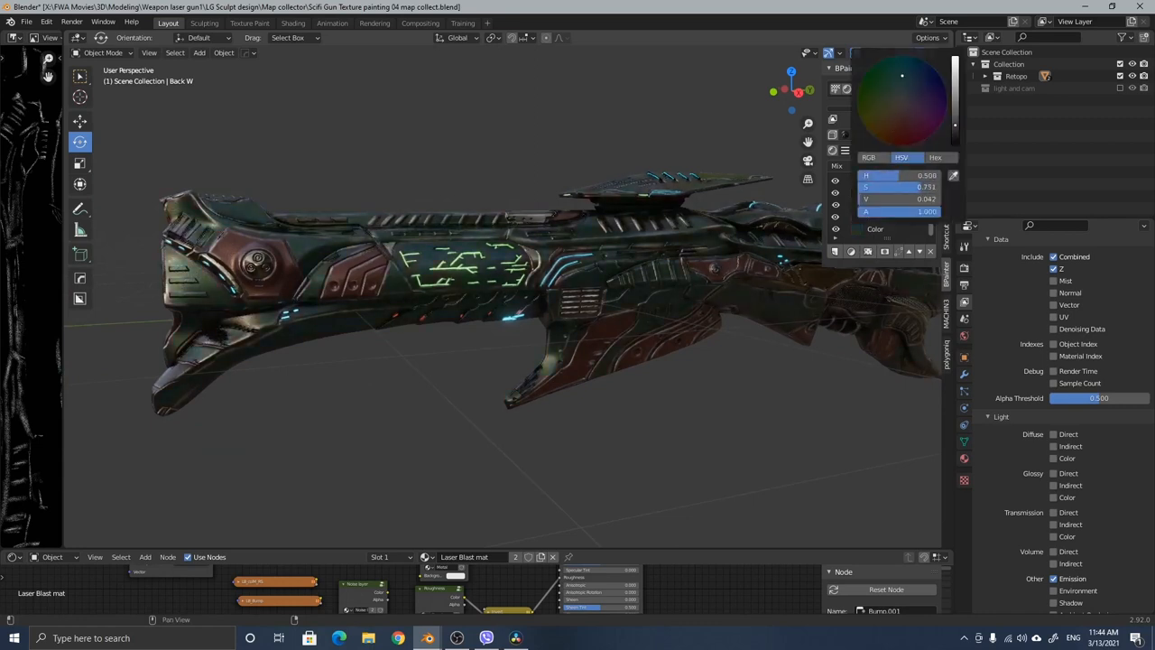
{"action": "left_click", "coordinate": [885, 118]}
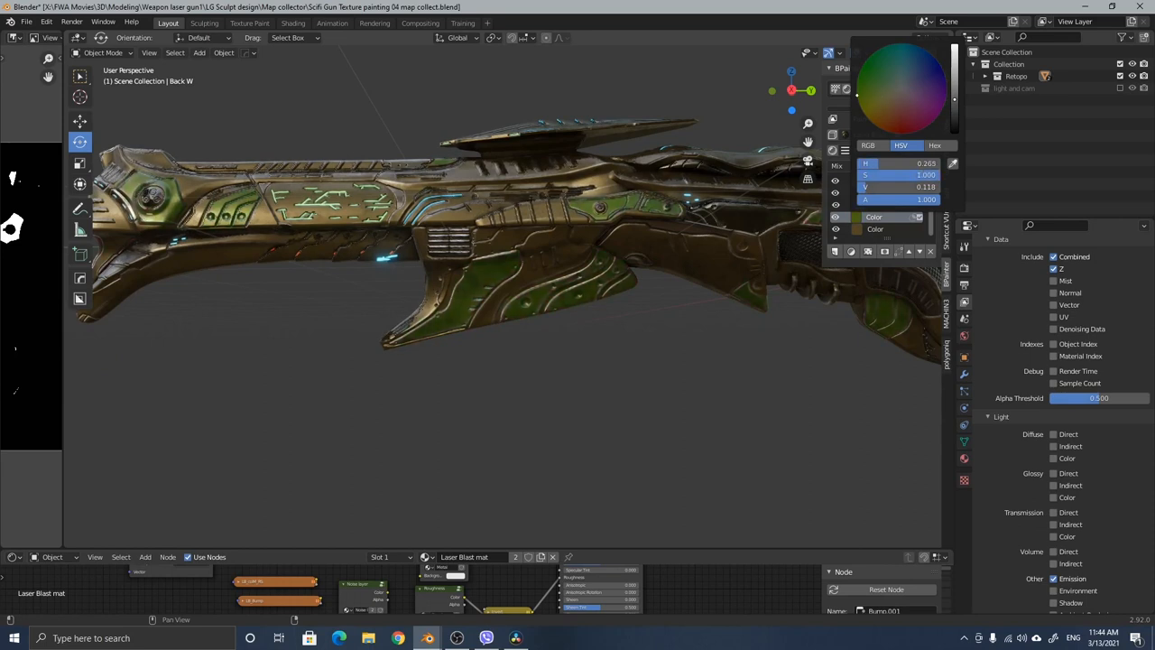
{"action": "left_click", "coordinate": [913, 94]}
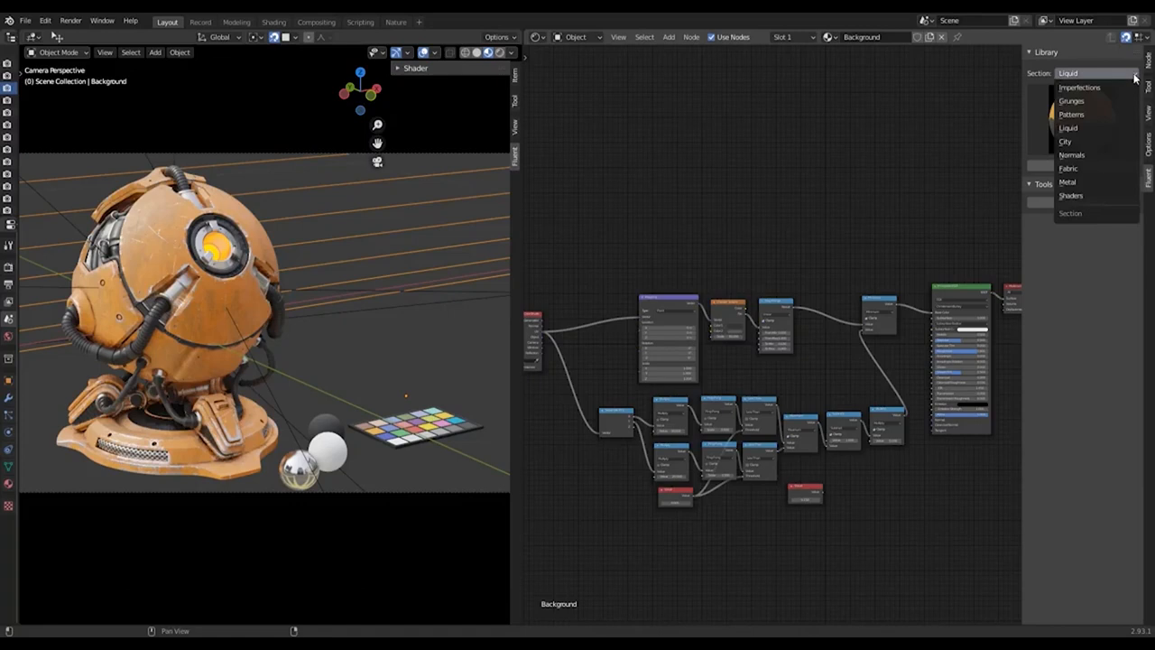
Step: Open Fluent's City section and preview the Asphalte and Stucco materials
{"action": "left_click", "coordinate": [1065, 142]}
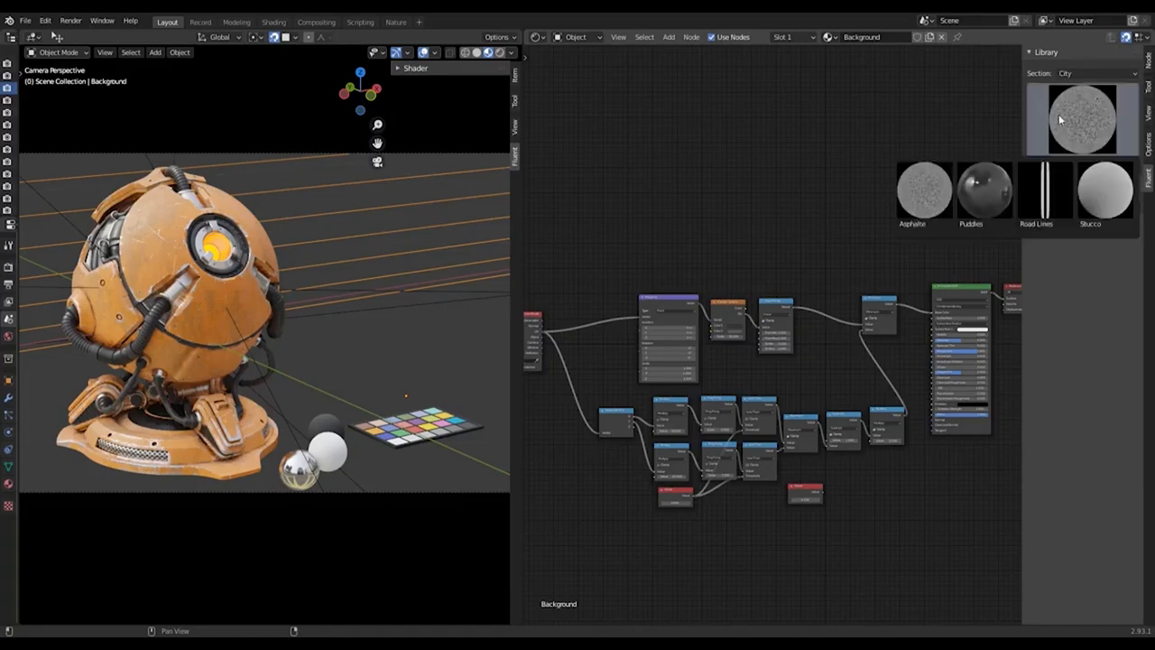
{"action": "left_click", "coordinate": [923, 190]}
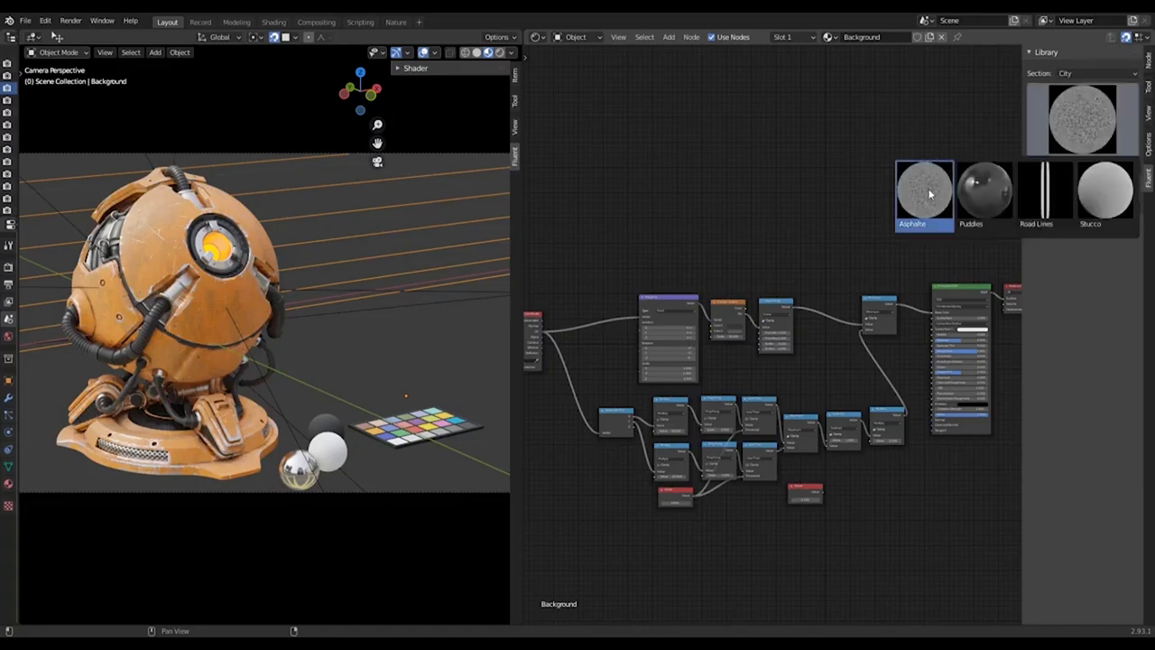
{"action": "left_click", "coordinate": [1105, 189]}
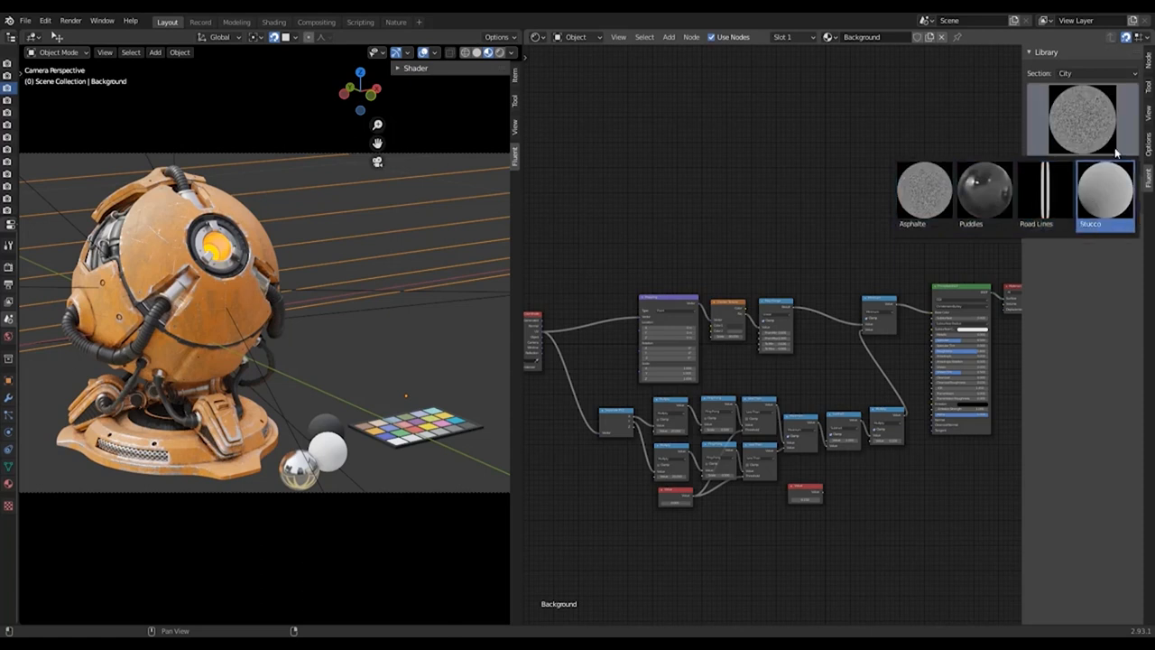
Step: Browse the Normals and Fabric section thumbnails in the library
{"action": "left_click", "coordinate": [1094, 73]}
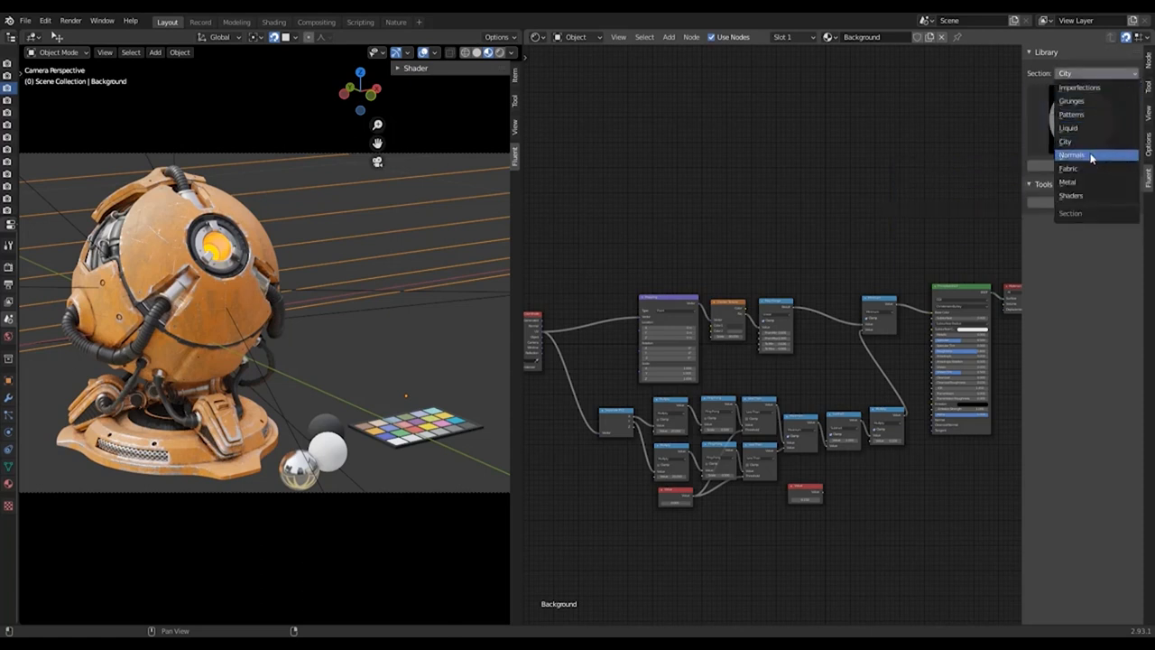
{"action": "left_click", "coordinate": [1071, 154]}
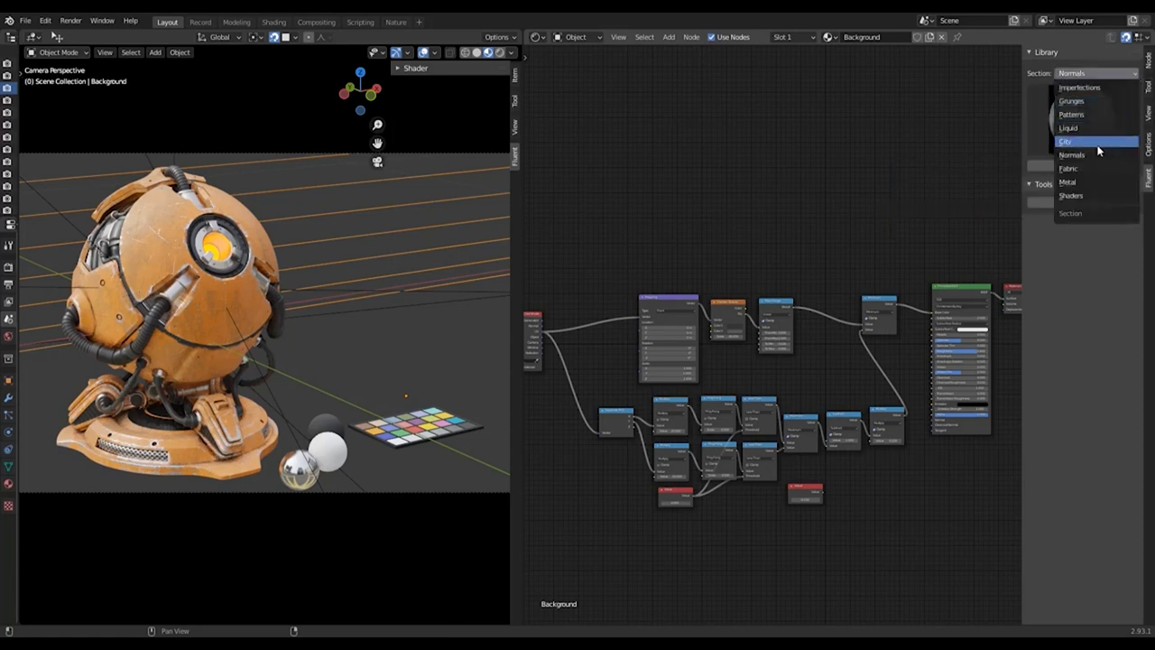
{"action": "left_click", "coordinate": [1068, 168]}
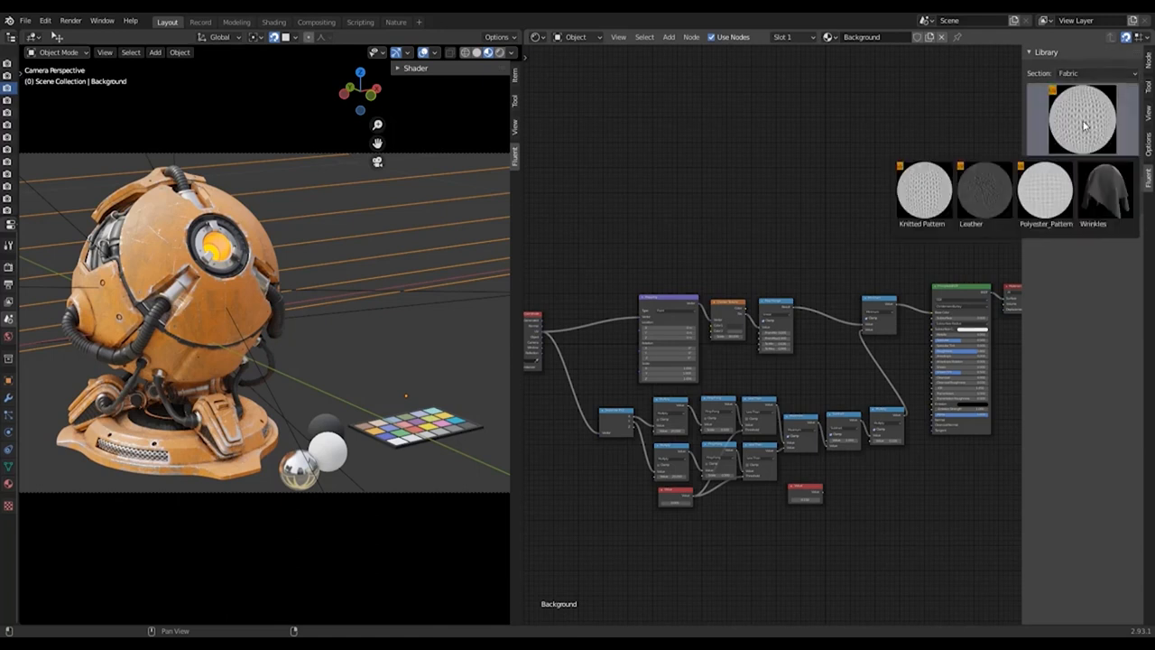
{"action": "left_click", "coordinate": [922, 190]}
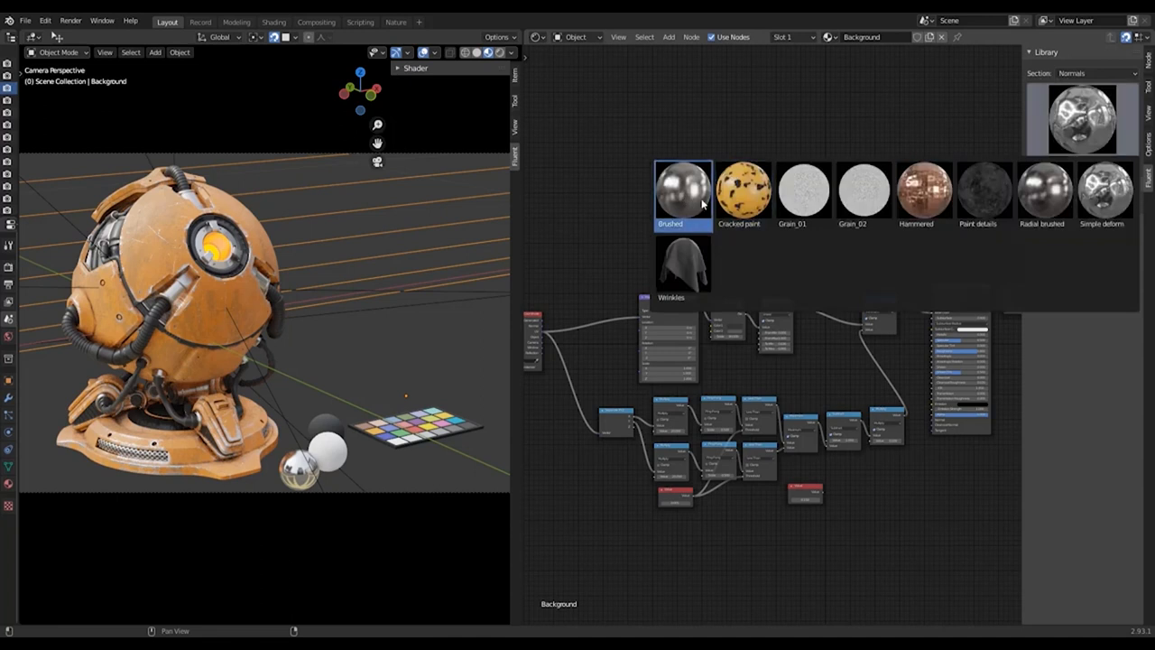
Step: Preview the Hammered and Simple deform metals, then show the Shaders section's cloth and glass presets
{"action": "left_click", "coordinate": [1105, 190]}
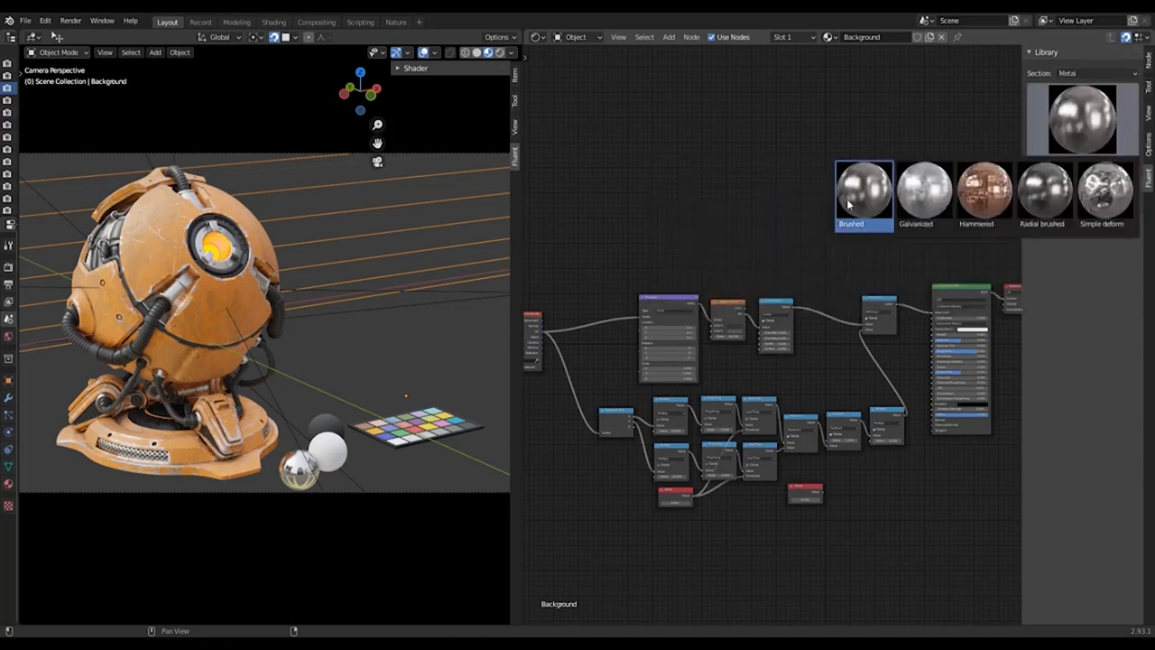
{"action": "left_click", "coordinate": [984, 190]}
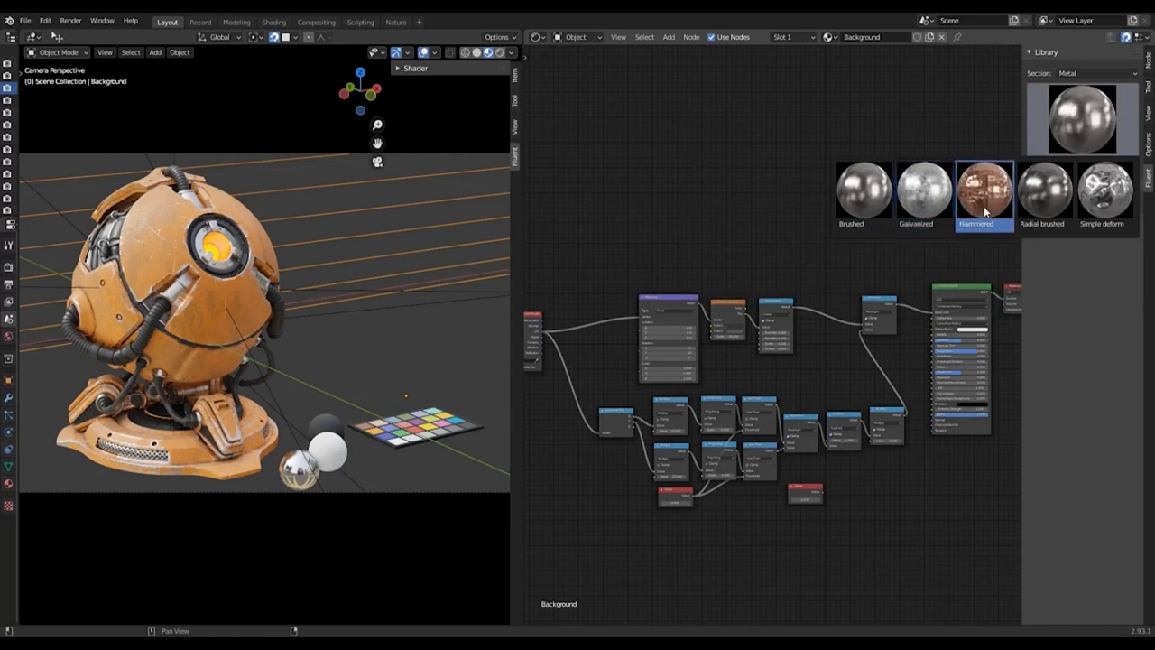
{"action": "left_click", "coordinate": [1105, 190]}
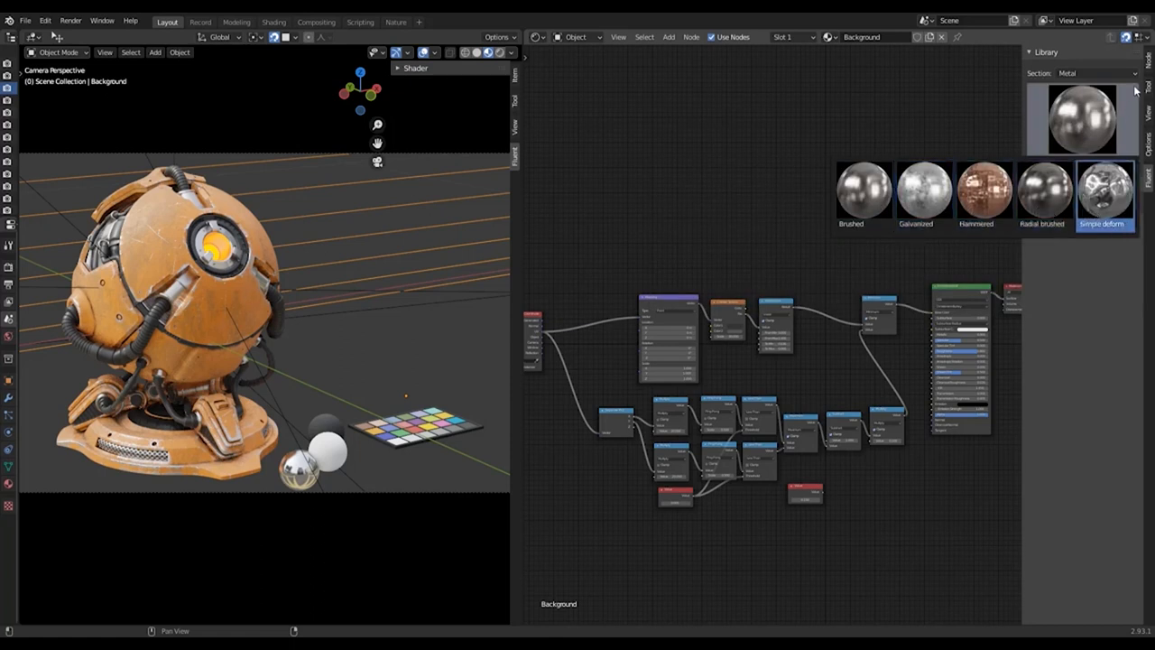
{"action": "left_click", "coordinate": [1092, 73]}
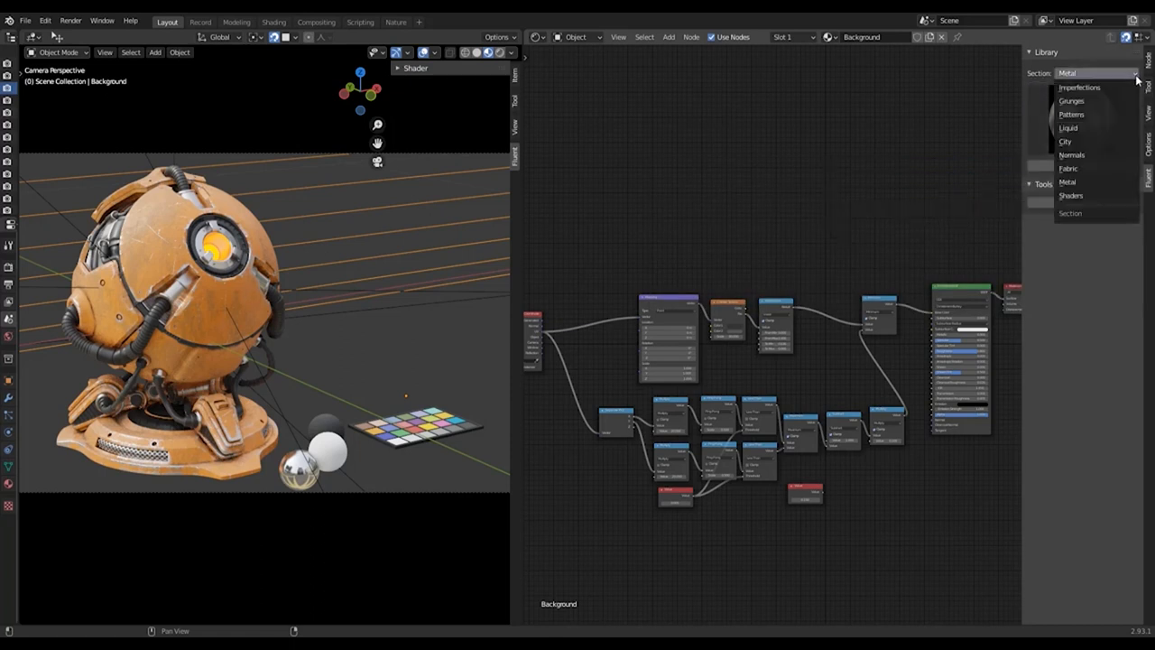
{"action": "left_click", "coordinate": [1071, 196]}
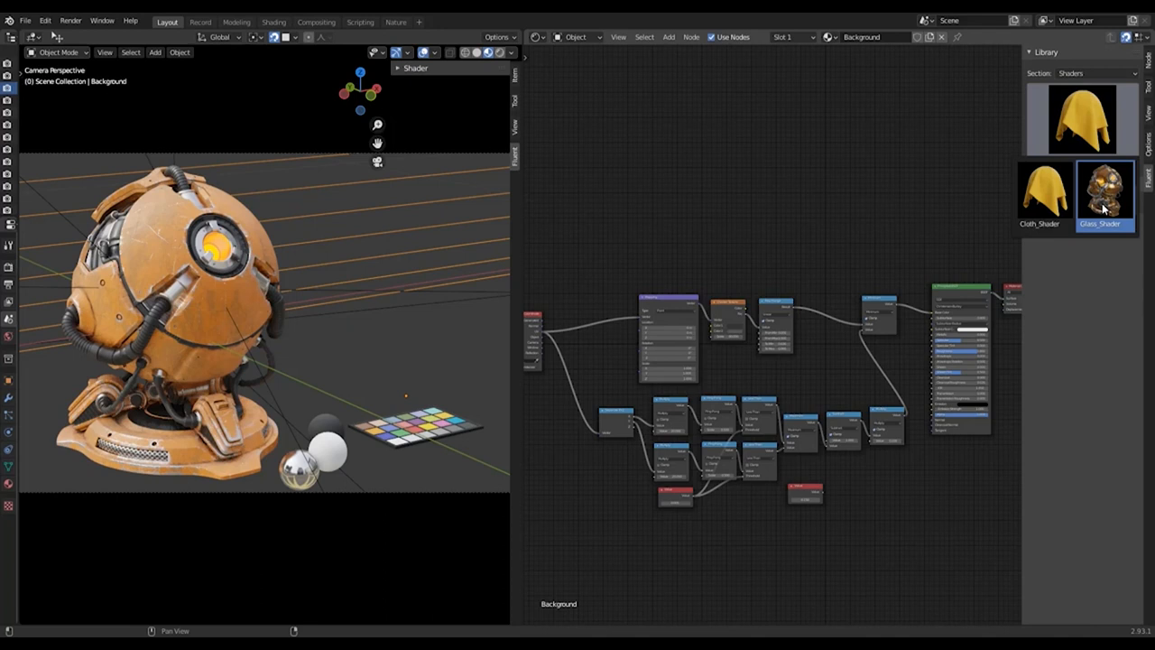
{"action": "mouse_move", "coordinate": [1092, 294]}
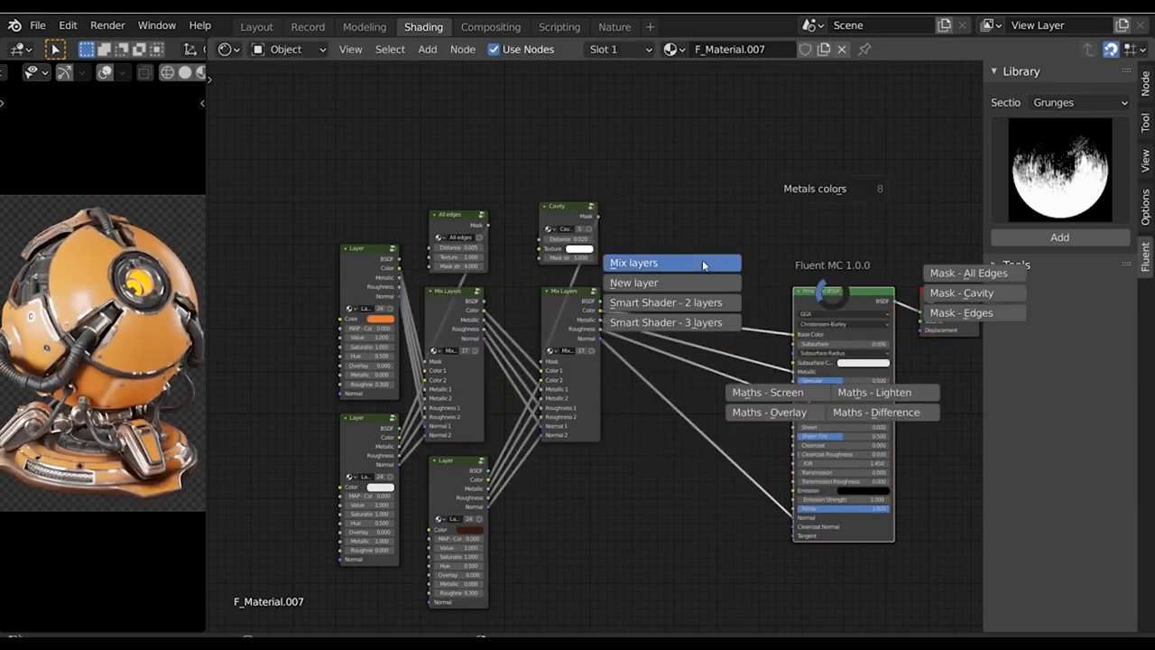
Step: Add a Mix Layers node with a third layer to the droid's material
{"action": "left_click", "coordinate": [634, 282]}
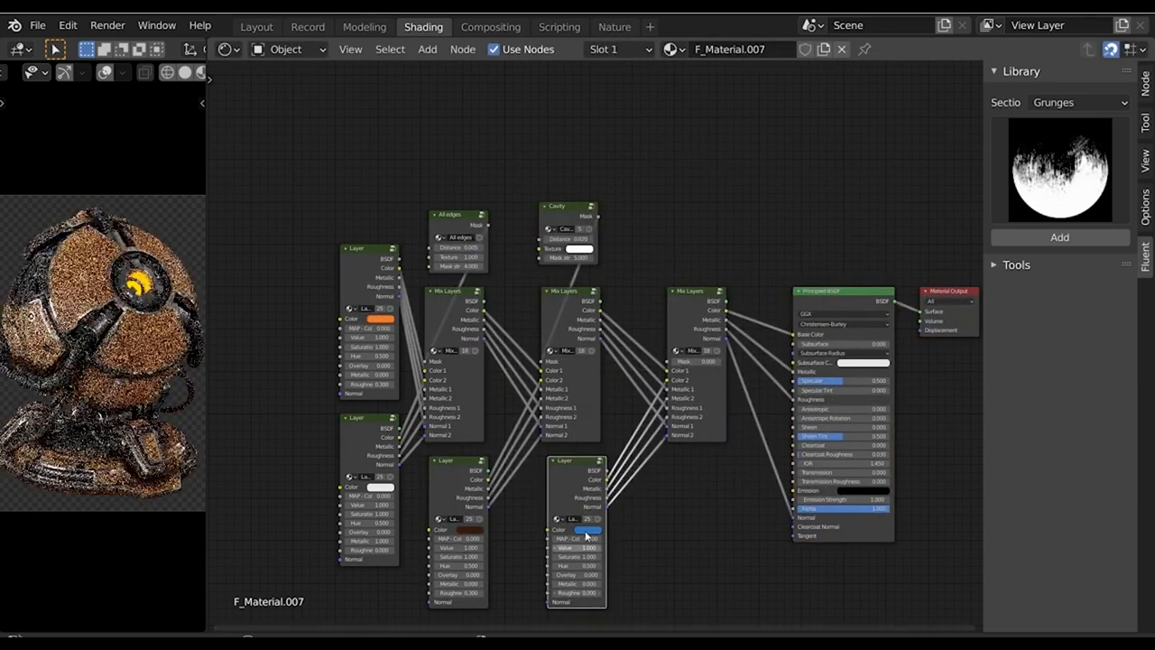